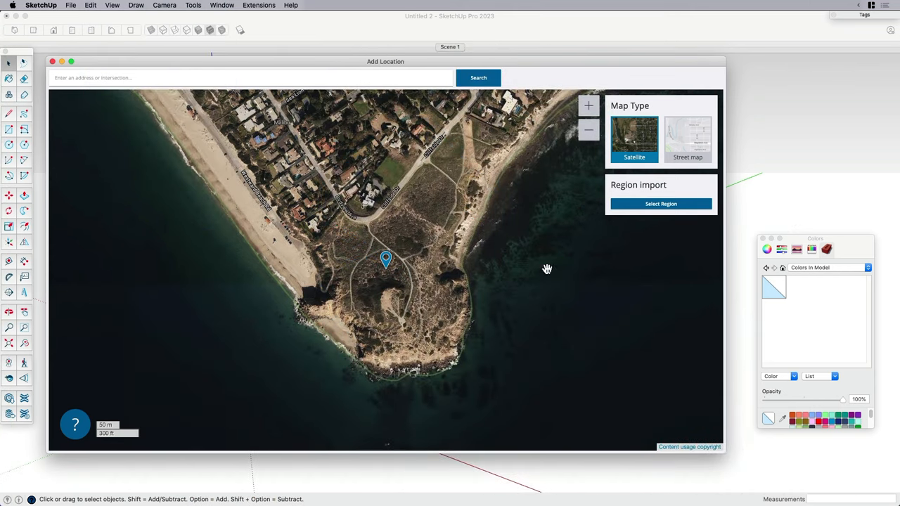
mouse_move(373, 200)
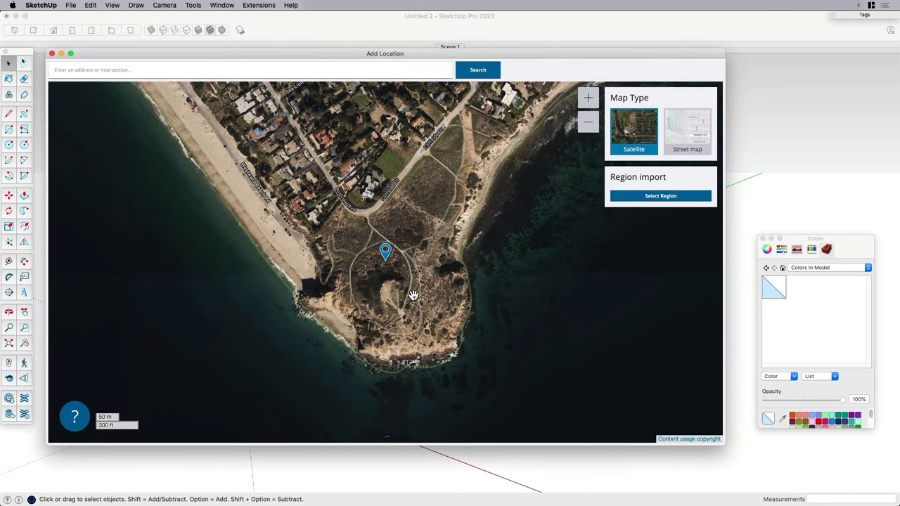
Nudge the Add Location map onto the coastal headland and choose Select Region.
drag(414, 294, 387, 291)
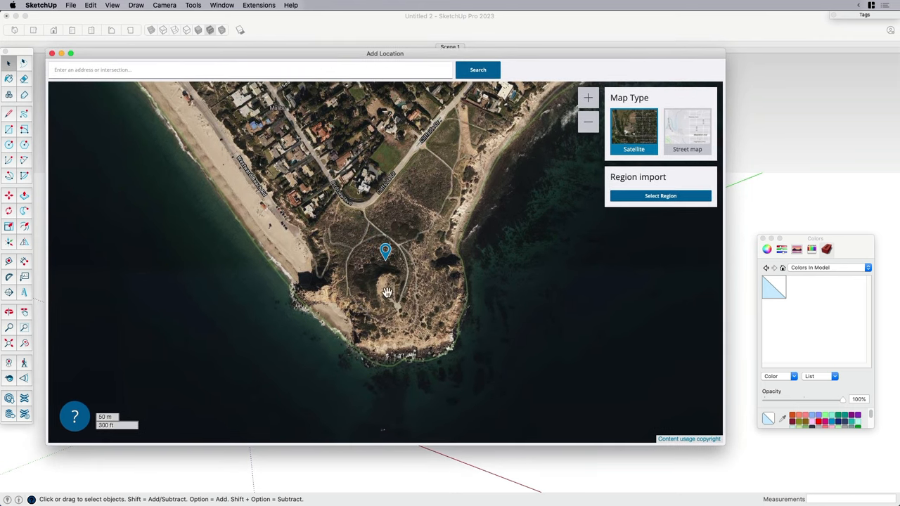
click(660, 196)
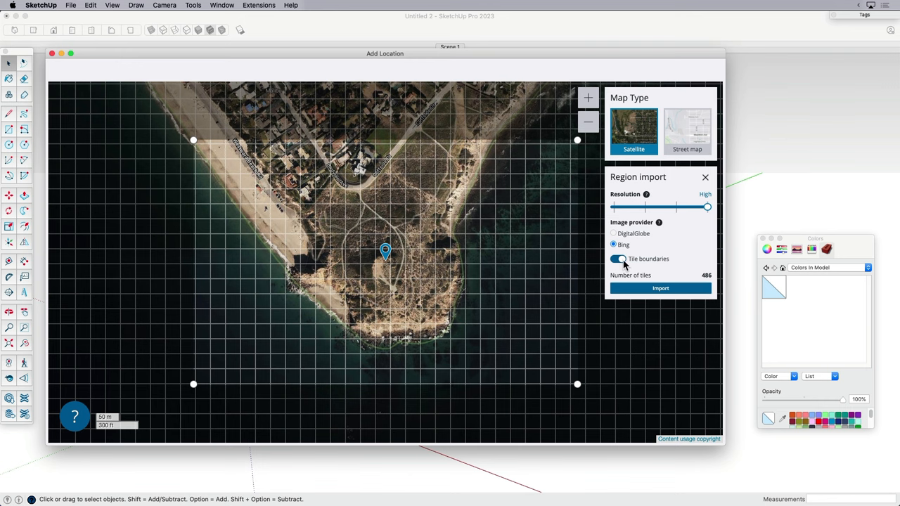
mouse_move(644, 265)
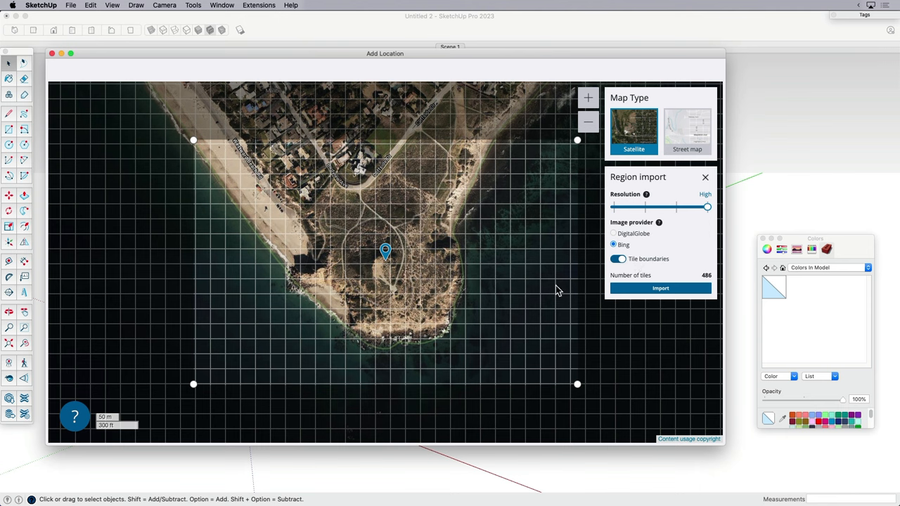
Set the import resolution slider to High and import the framed headland region.
drag(709, 207, 676, 207)
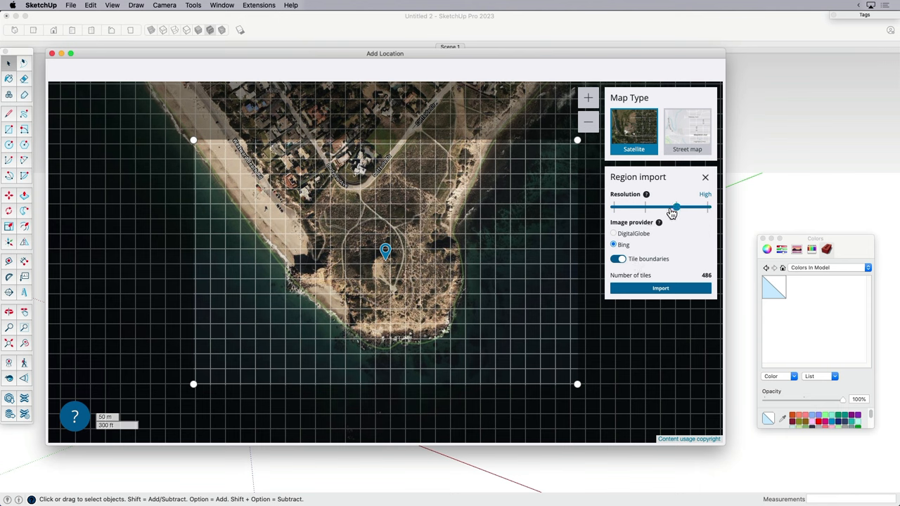
drag(677, 207, 708, 207)
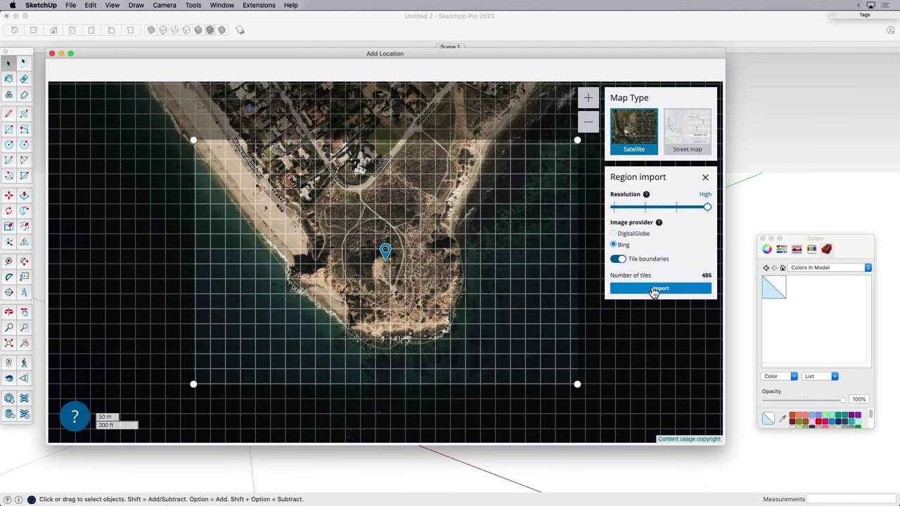
mouse_move(523, 272)
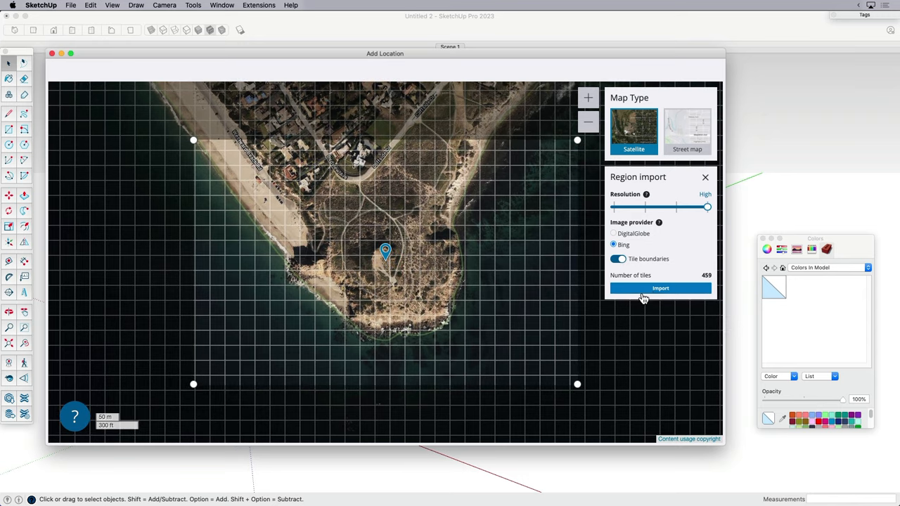
click(662, 288)
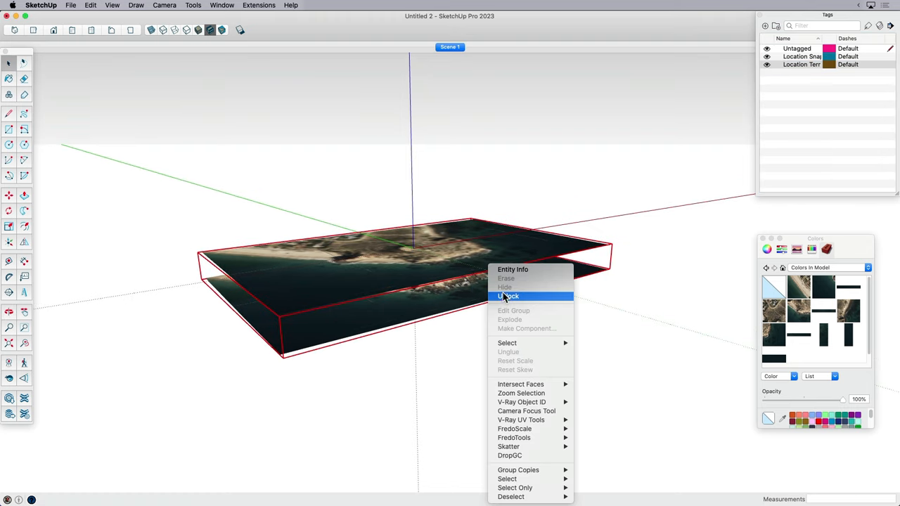
Unlock the flat snapshot and lift it above the terrain to reveal the 3D textured headland.
click(508, 295)
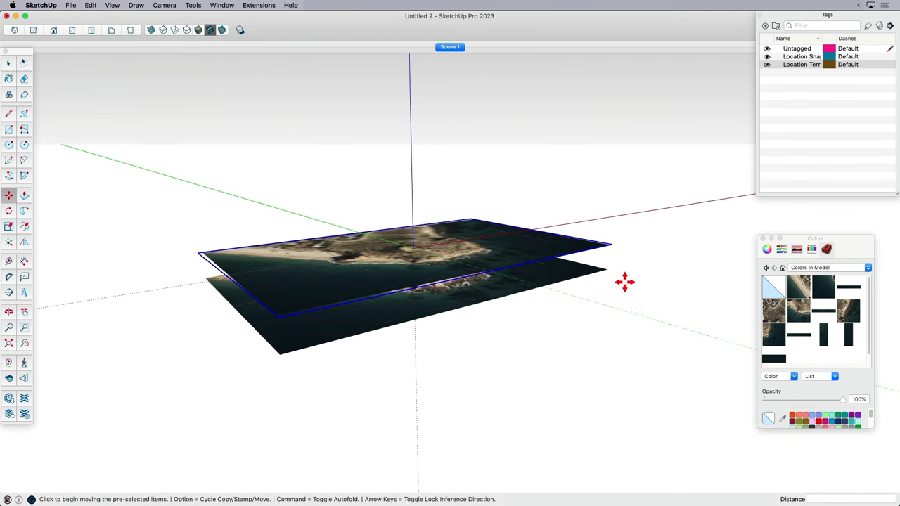
drag(624, 281, 666, 164)
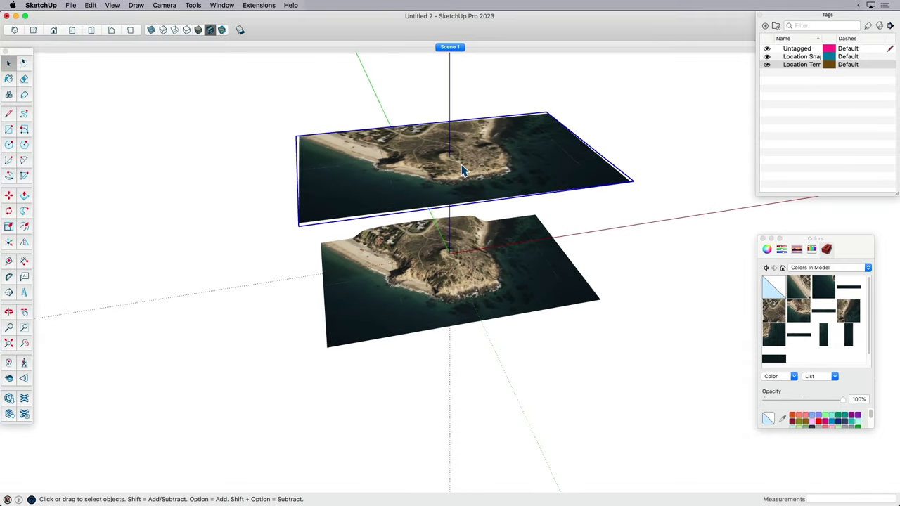
mouse_move(445, 242)
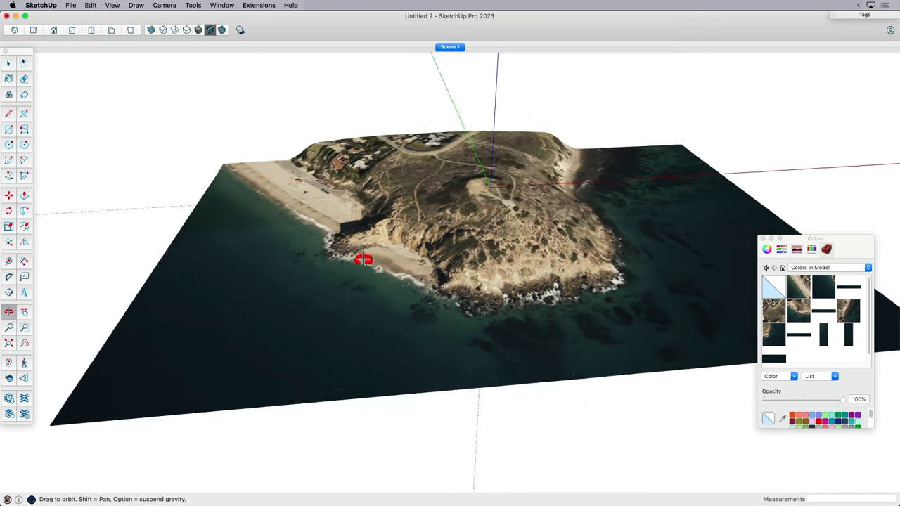
drag(363, 260, 577, 268)
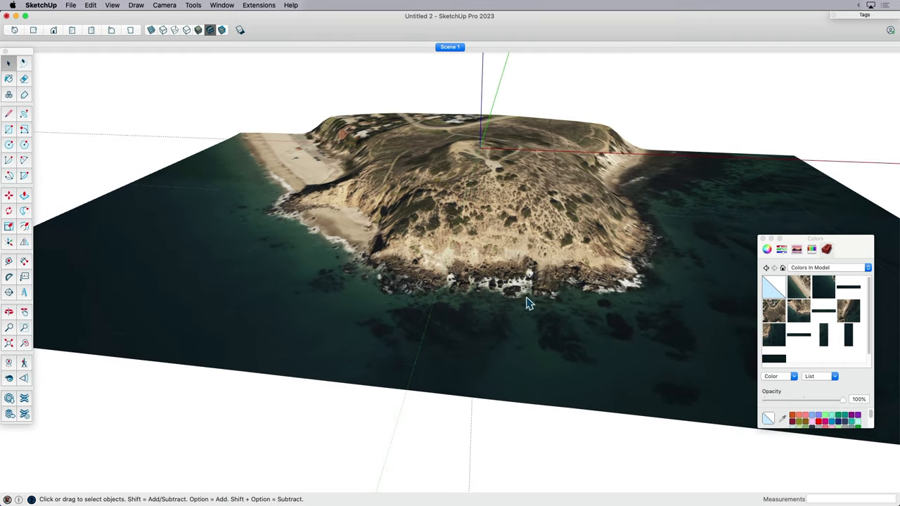
mouse_move(588, 294)
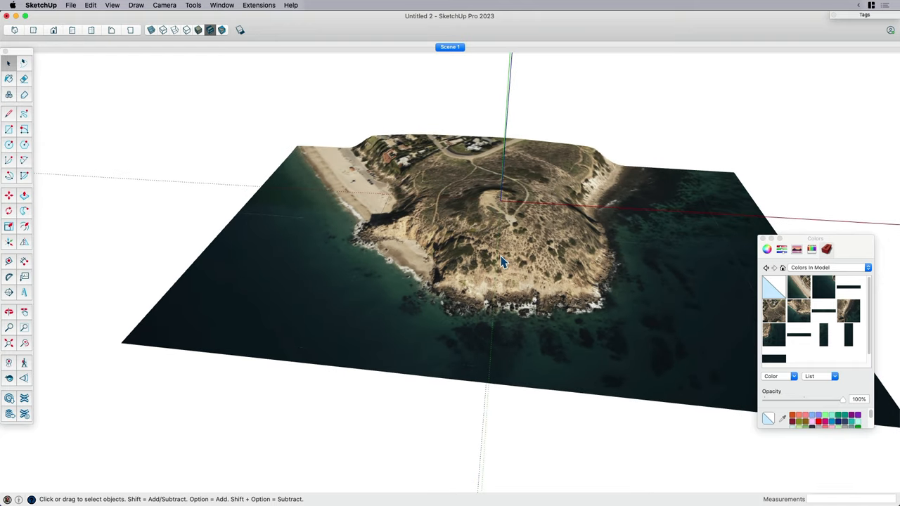
mouse_move(287, 120)
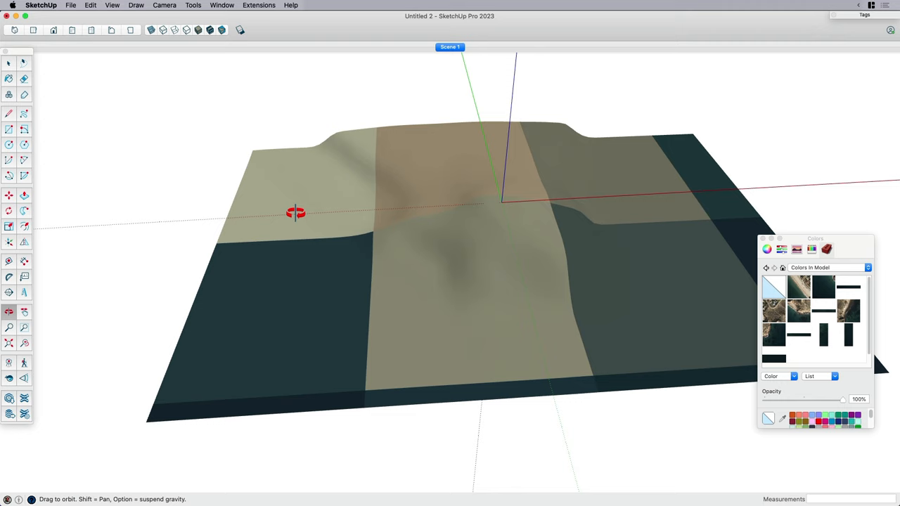
Orbit the terrain and edit its sampled satellite material from the Colors panel.
drag(296, 213, 602, 197)
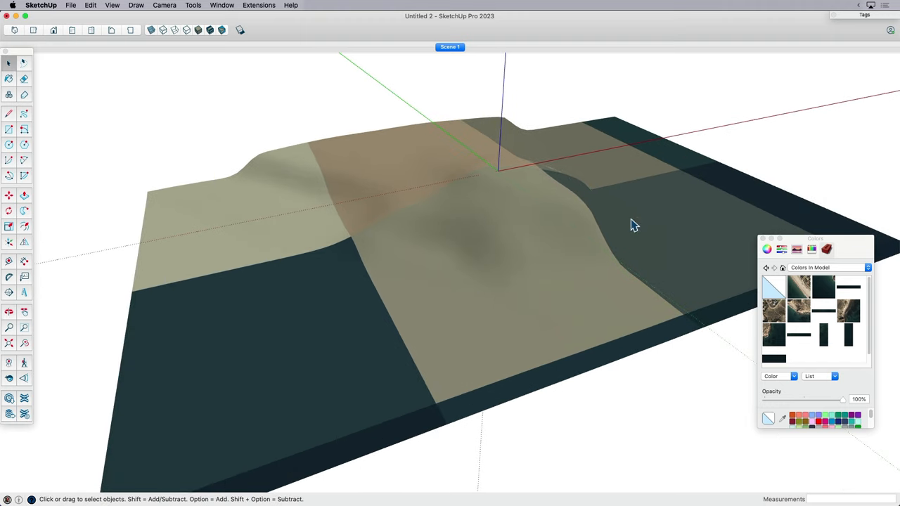
drag(816, 239, 830, 229)
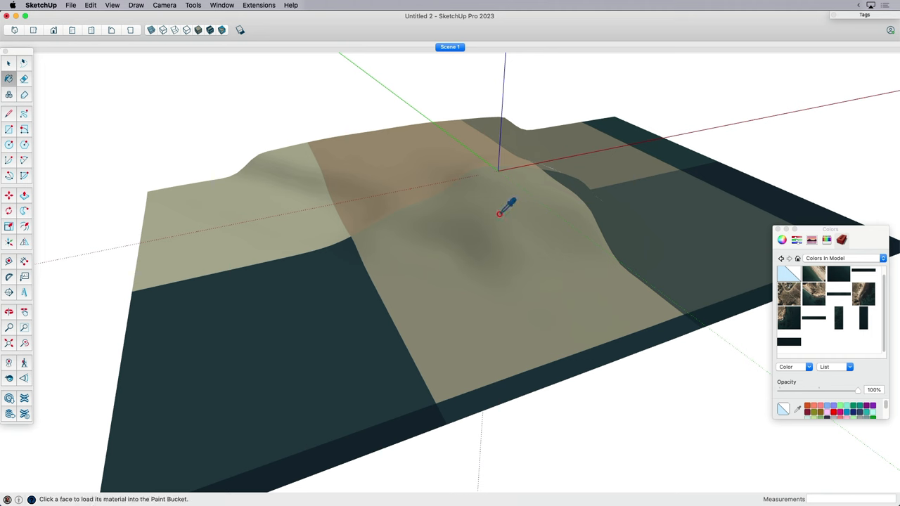
right_click(813, 294)
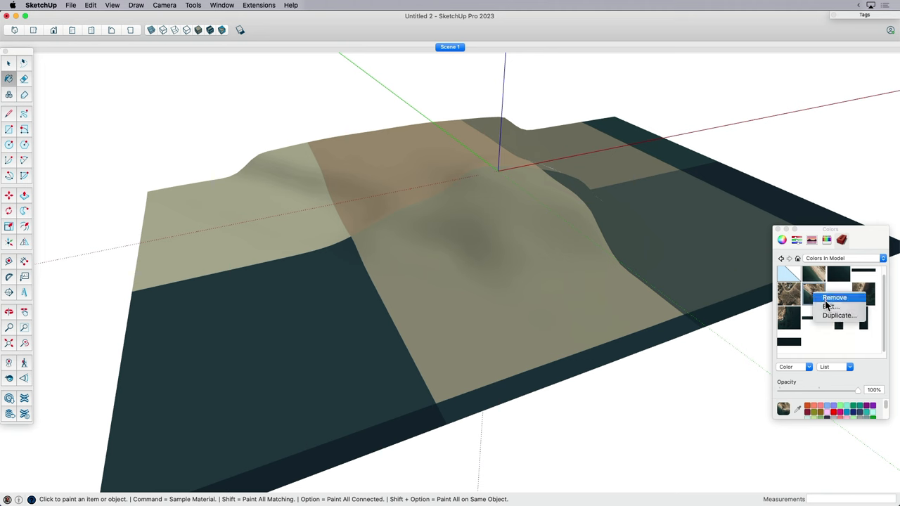
click(830, 307)
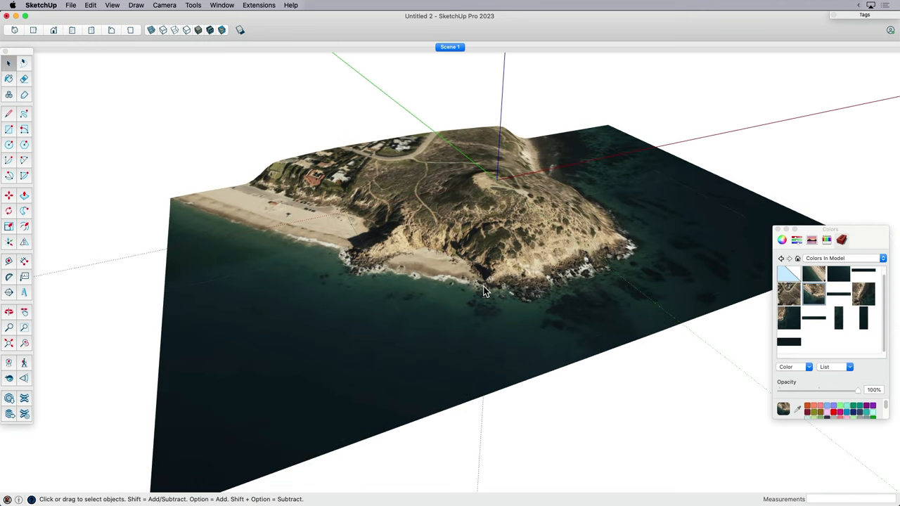
View snapshot and terrain together and switch the model display to edges only.
drag(486, 291, 479, 242)
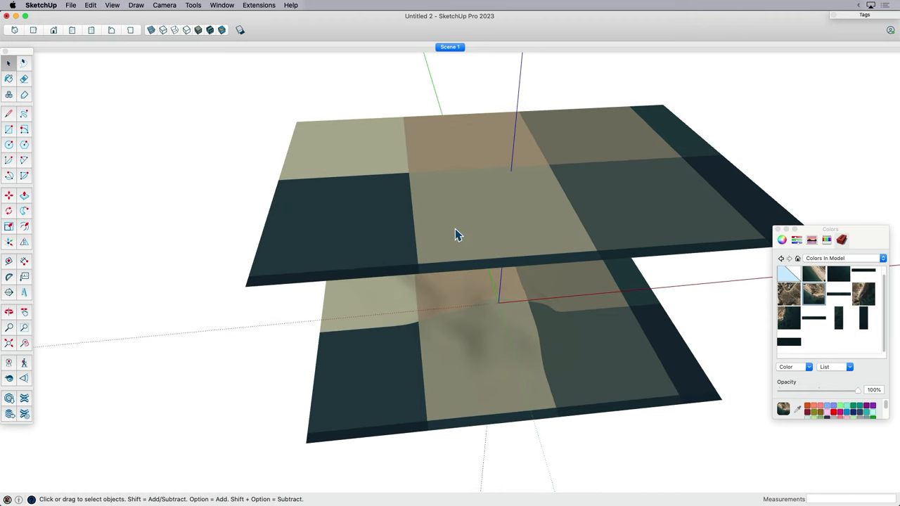
drag(457, 232, 535, 214)
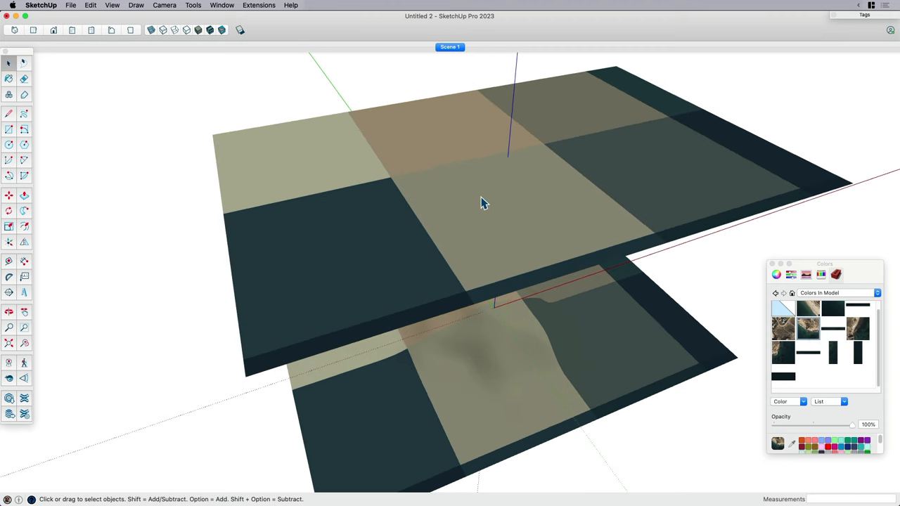
click(113, 5)
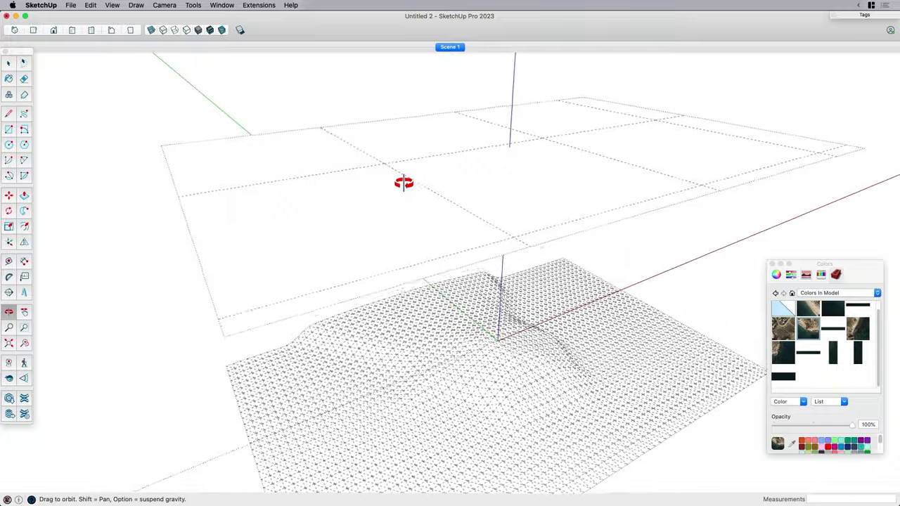
Combine the raised snapshot tiles' textures into a single satellite texture.
drag(405, 183, 443, 230)
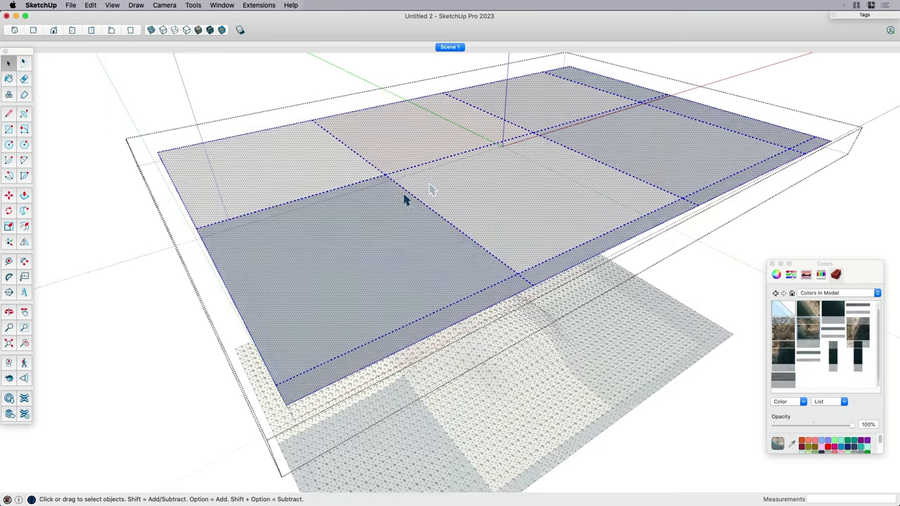
right_click(429, 189)
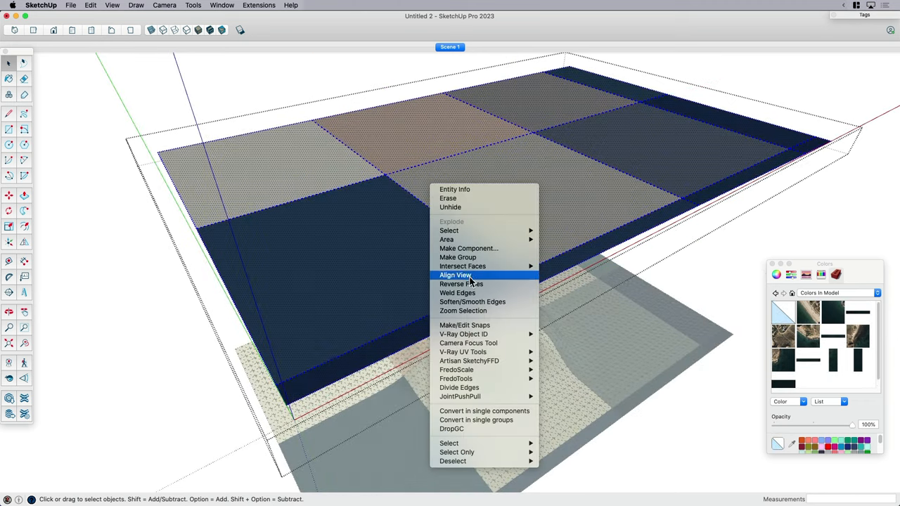
mouse_move(469, 247)
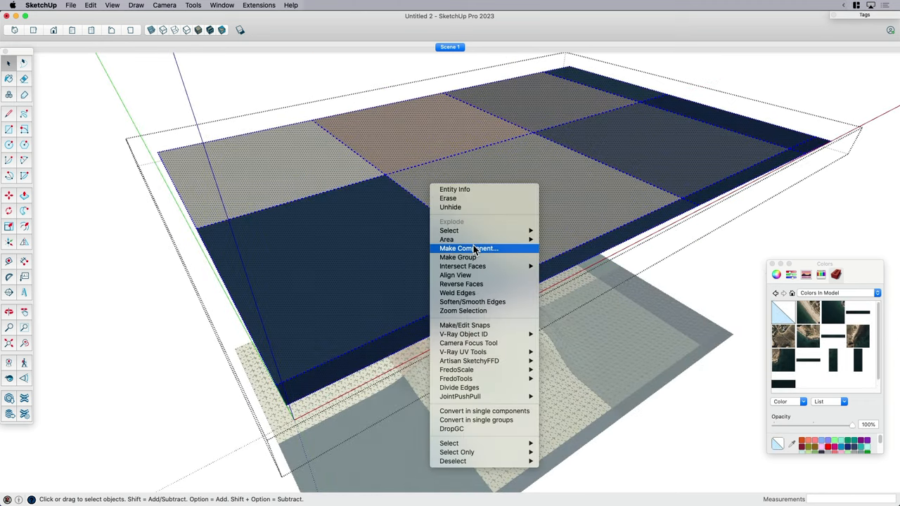
mouse_move(210, 37)
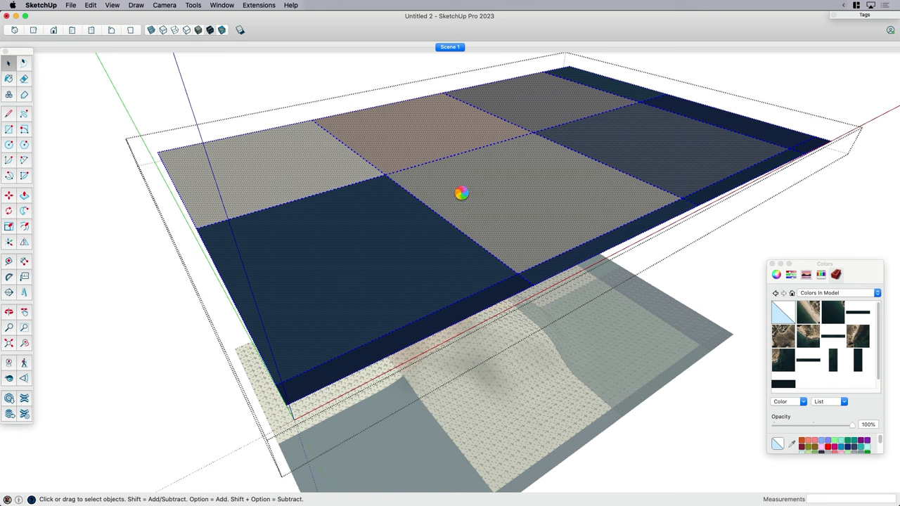
right_click(461, 194)
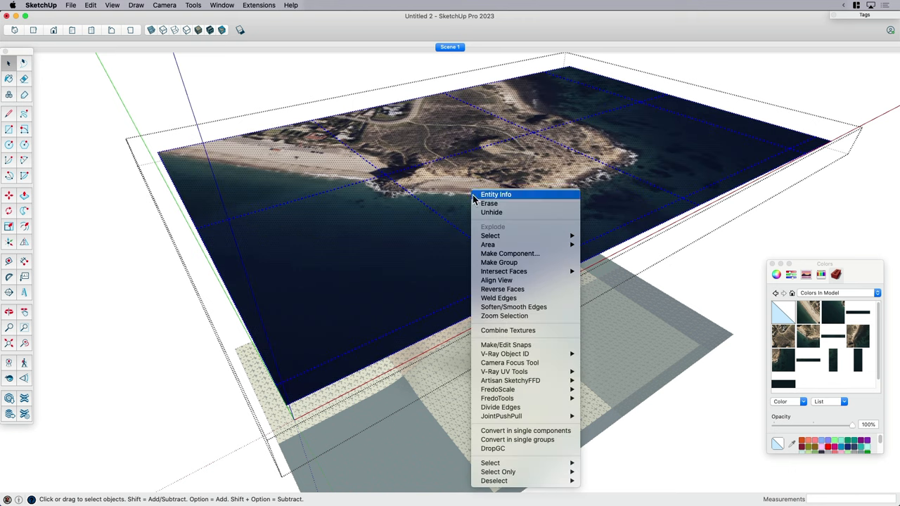
mouse_move(560, 330)
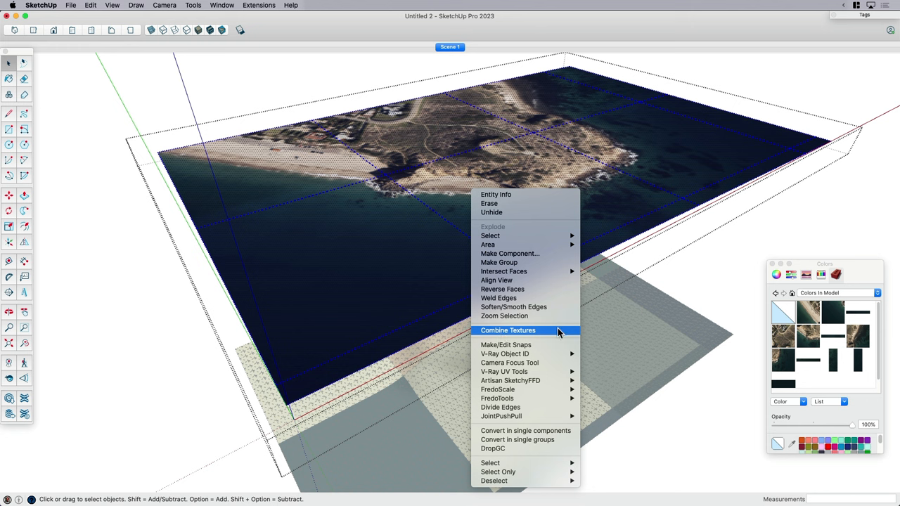
mouse_move(535, 338)
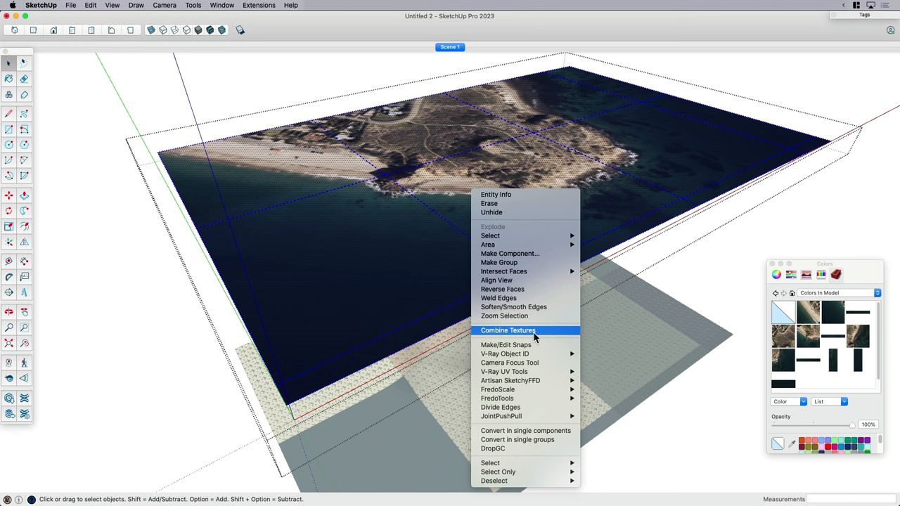
click(507, 330)
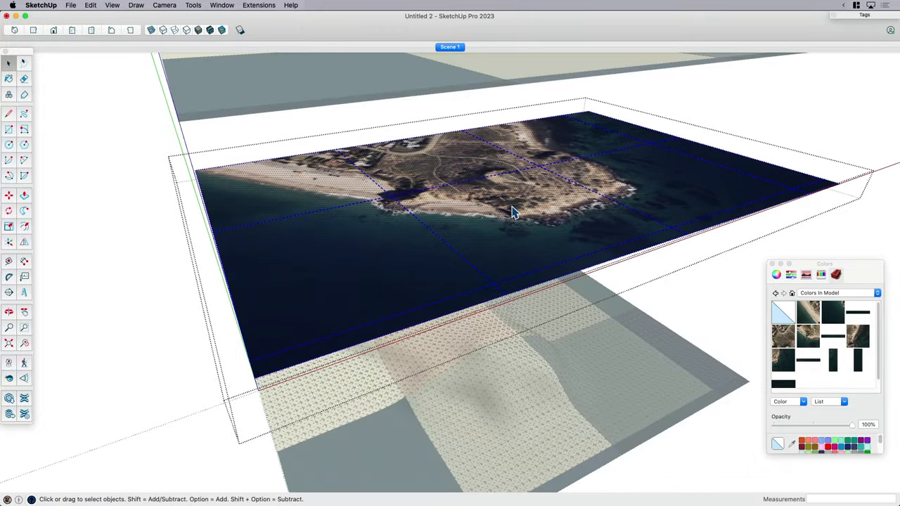
right_click(513, 211)
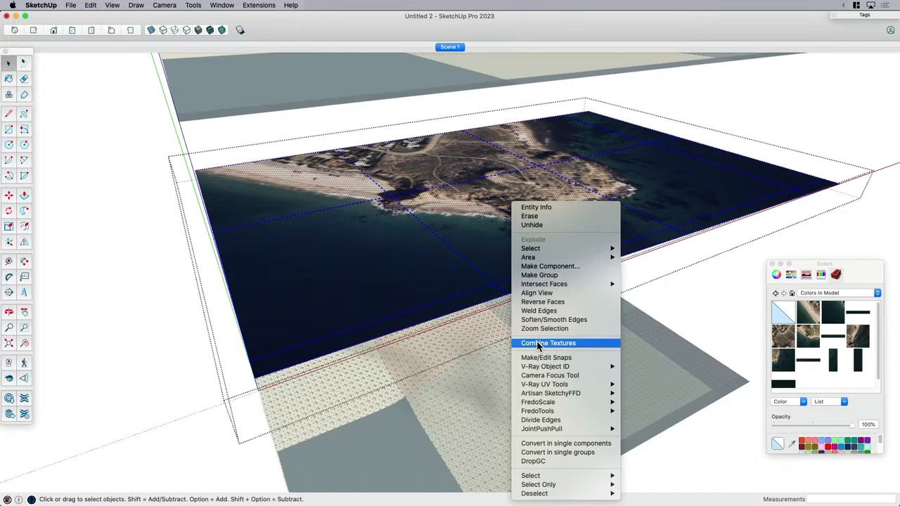
click(549, 344)
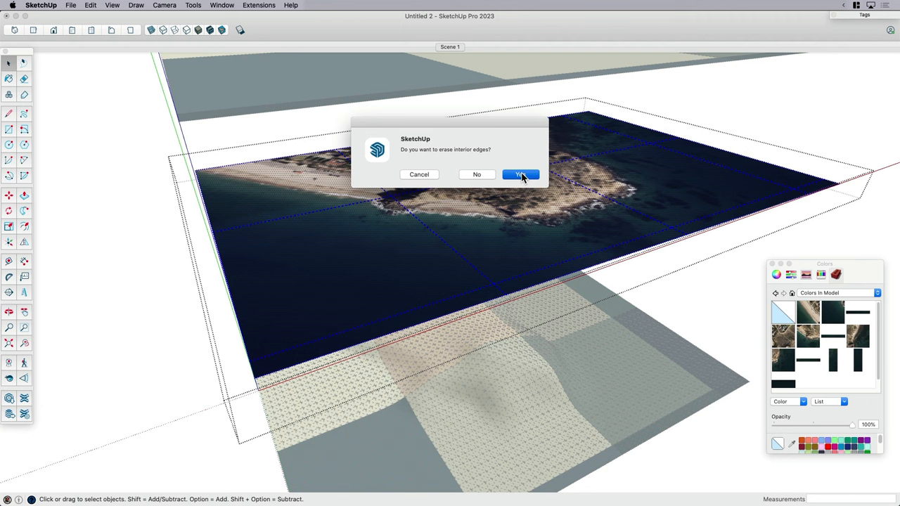
click(520, 175)
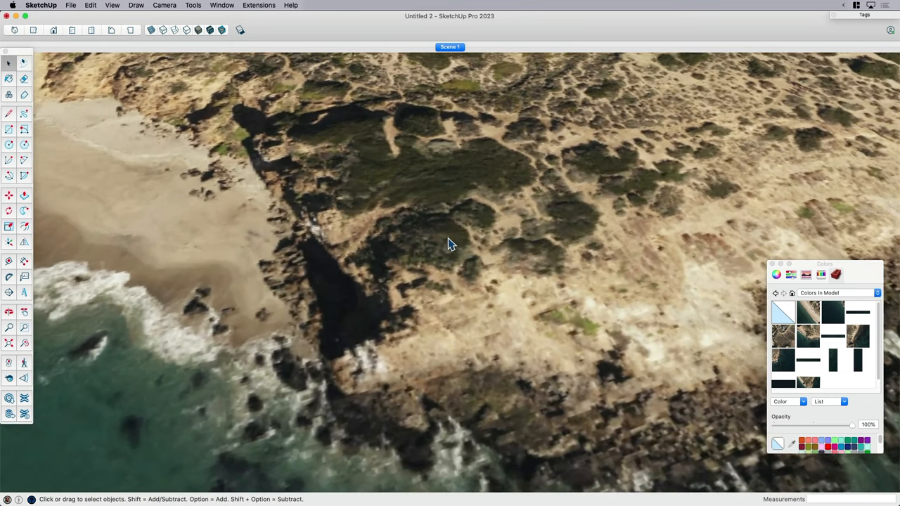
mouse_move(498, 329)
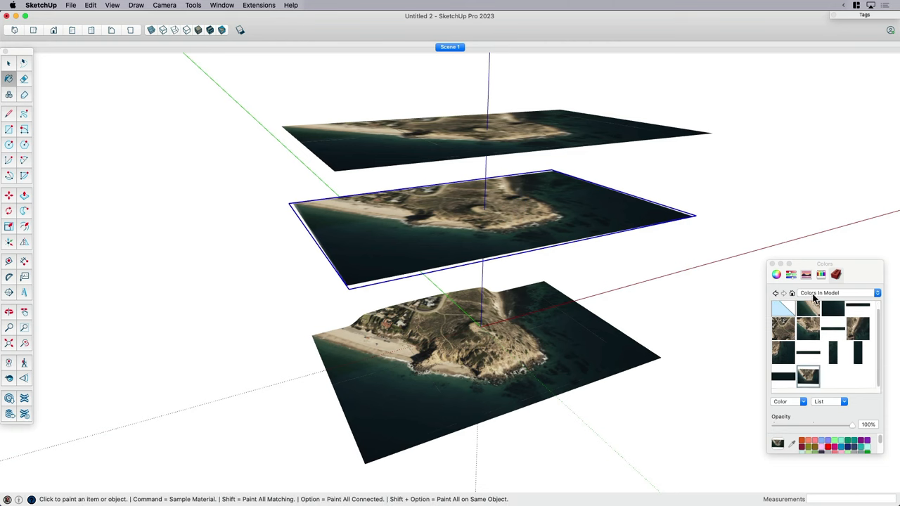
Send the satellite material's texture to the external image editor, then reach the SketchUp menu.
right_click(807, 377)
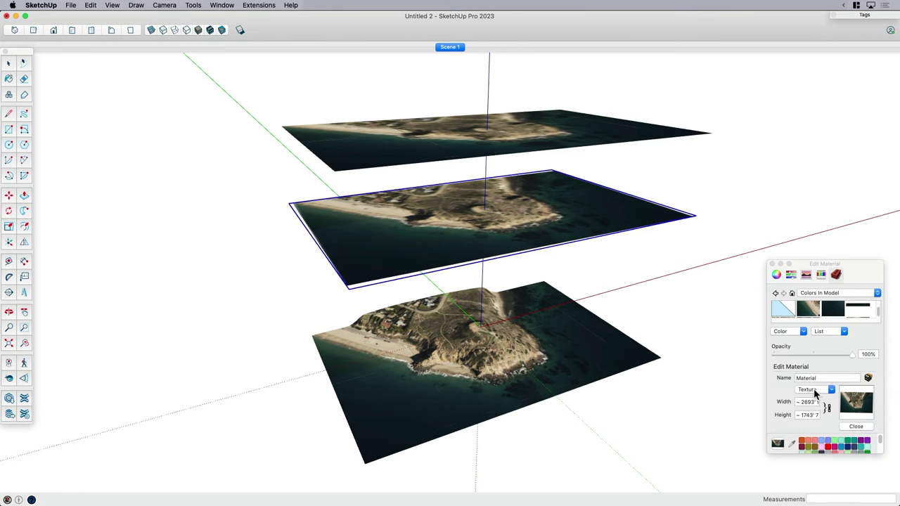
click(831, 389)
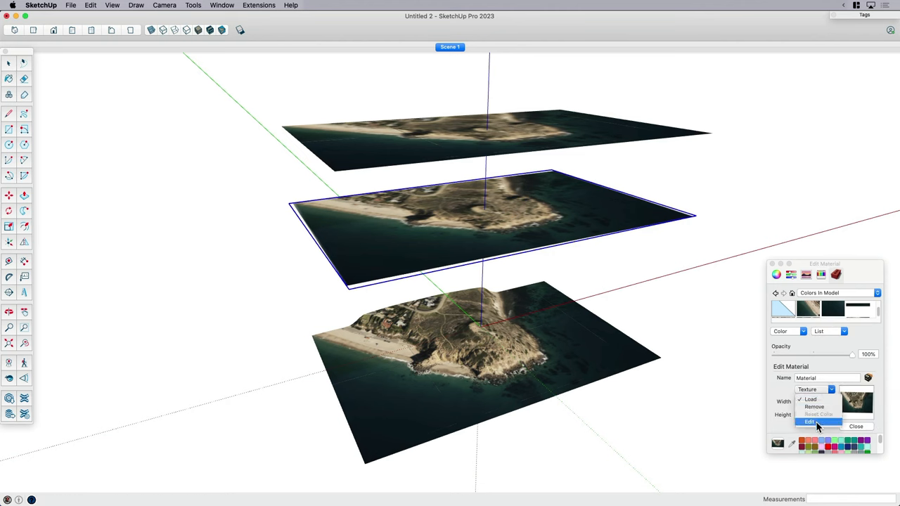
click(810, 422)
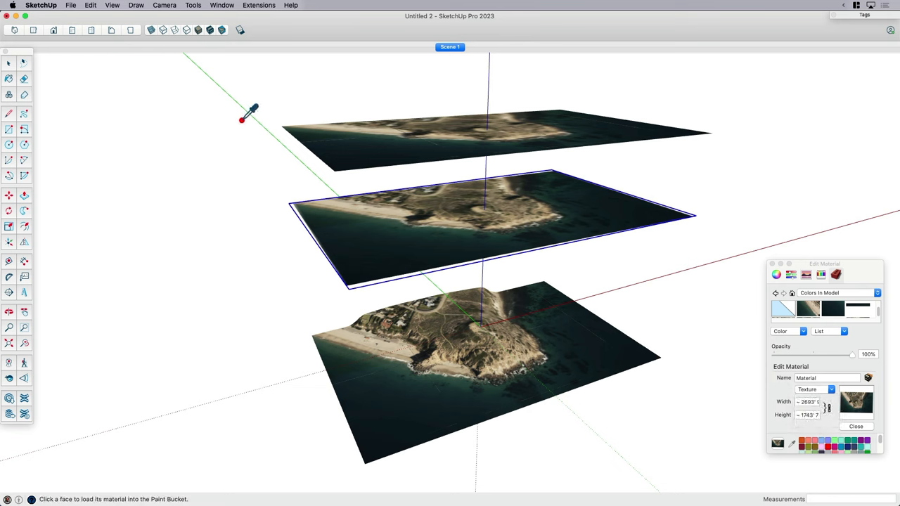
click(41, 6)
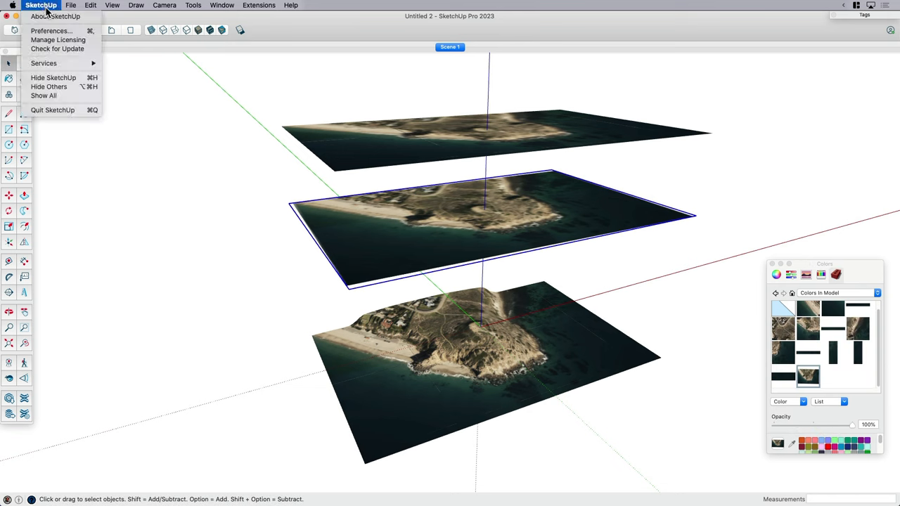
In Preferences > Applications, choose Adobe Photoshop 2022 as the image editor.
click(50, 31)
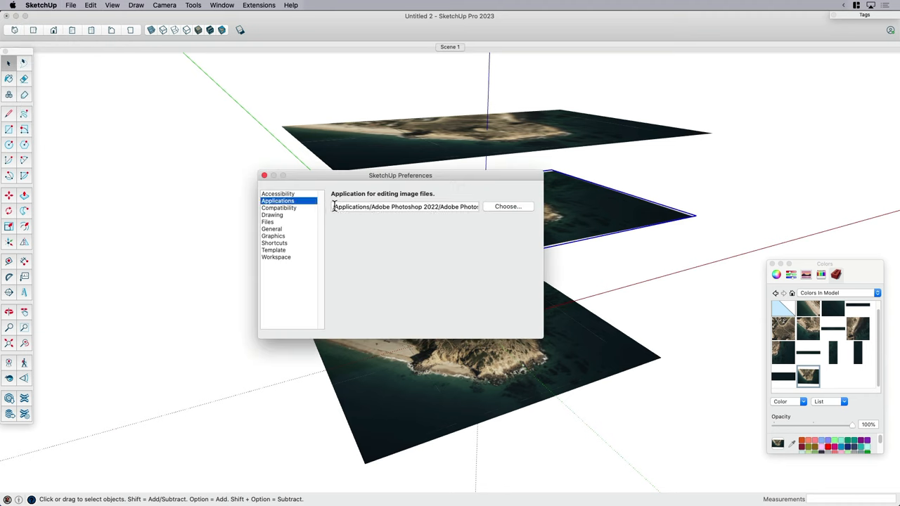
triple_click(404, 206)
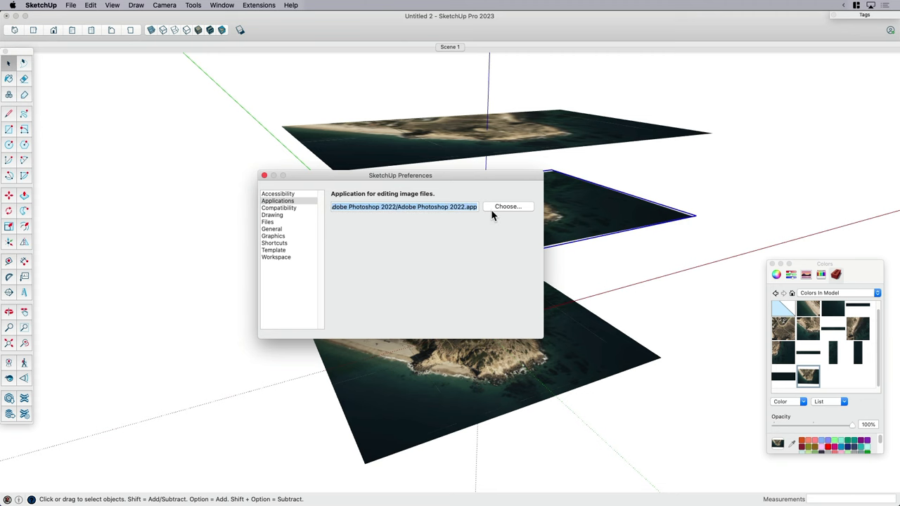
mouse_move(505, 211)
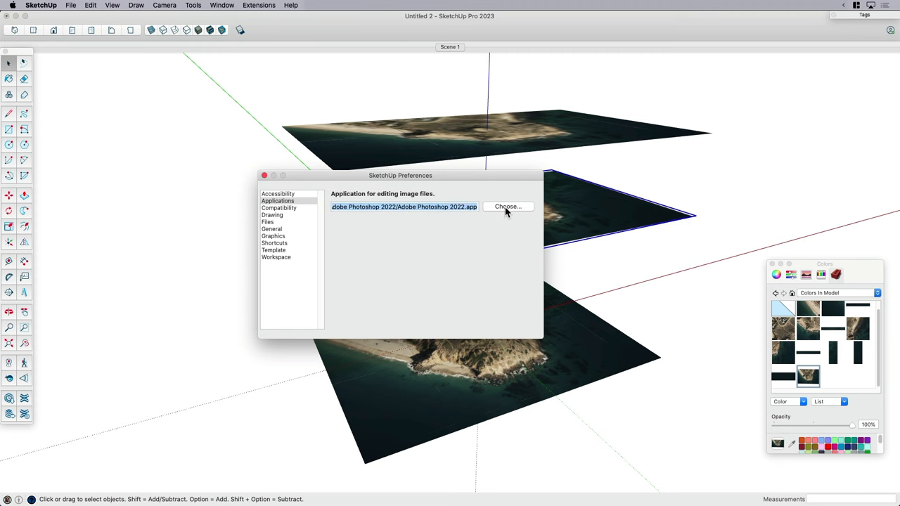
click(265, 175)
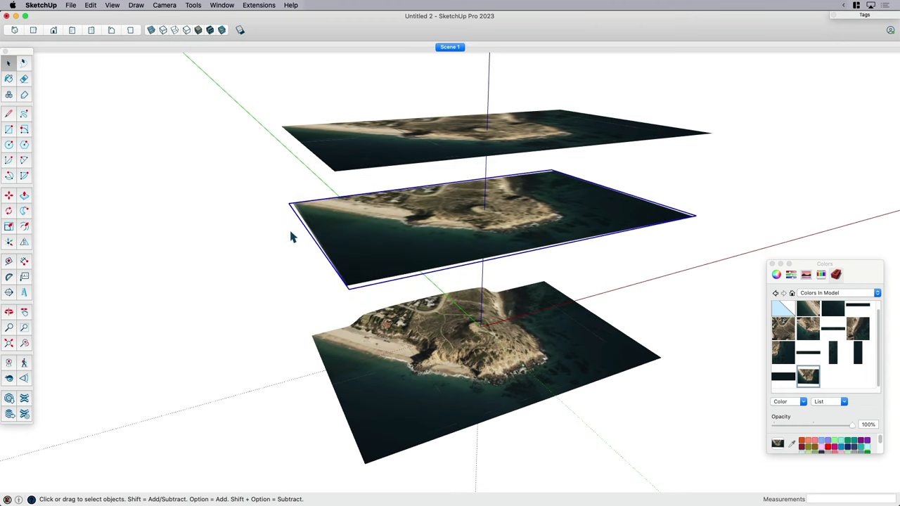
mouse_move(754, 351)
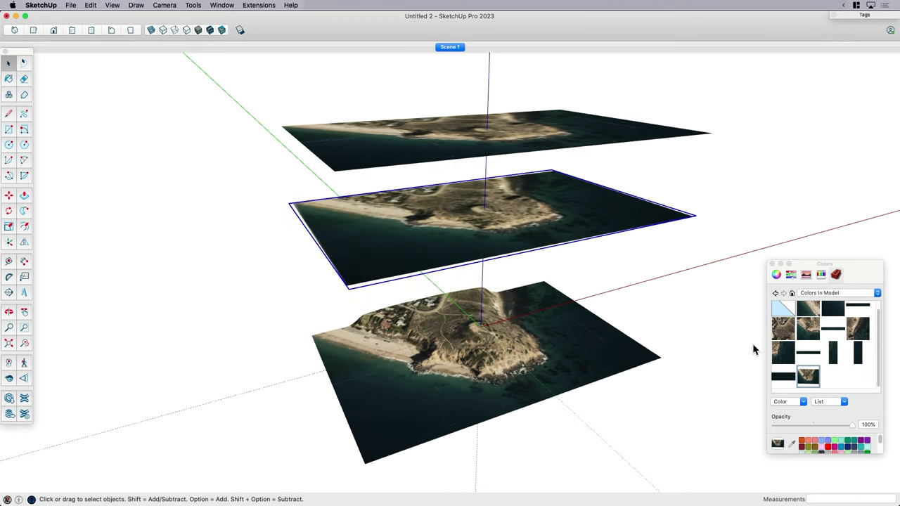
Edit the satellite material's texture so it opens in Photoshop.
right_click(808, 374)
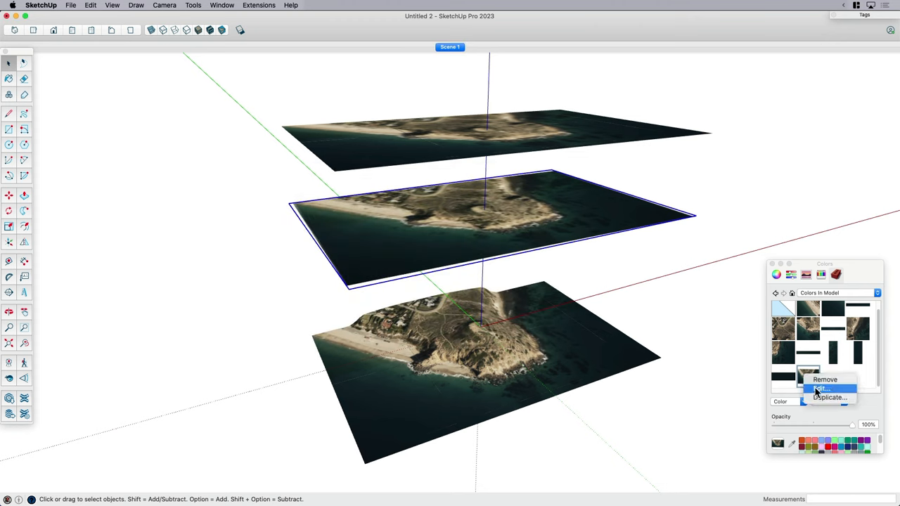
click(822, 388)
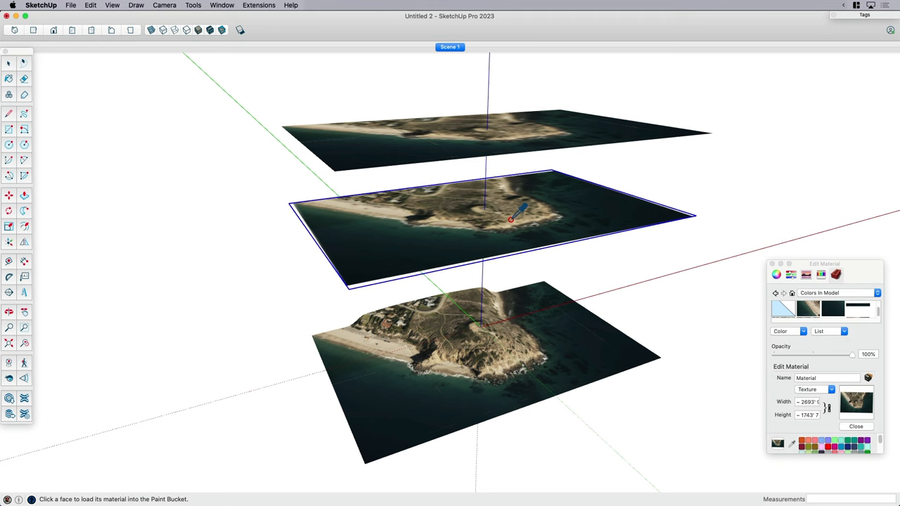
click(832, 389)
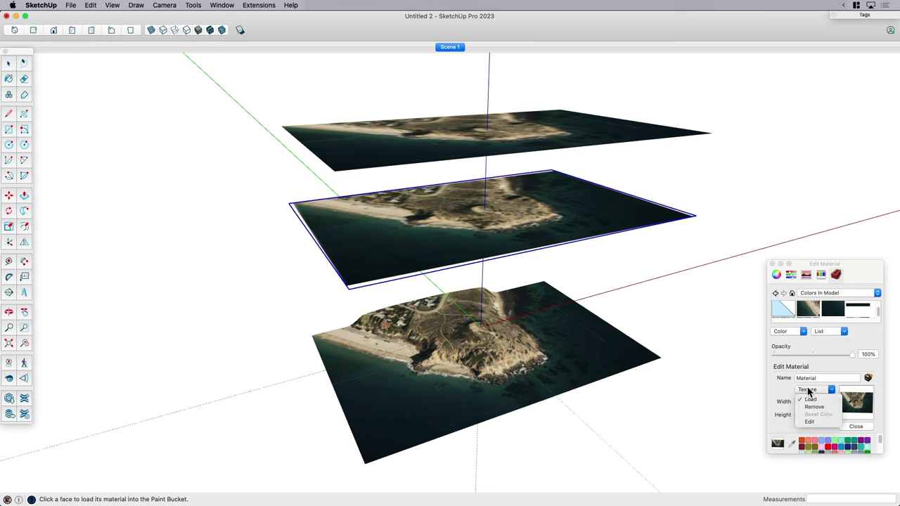
mouse_move(810, 422)
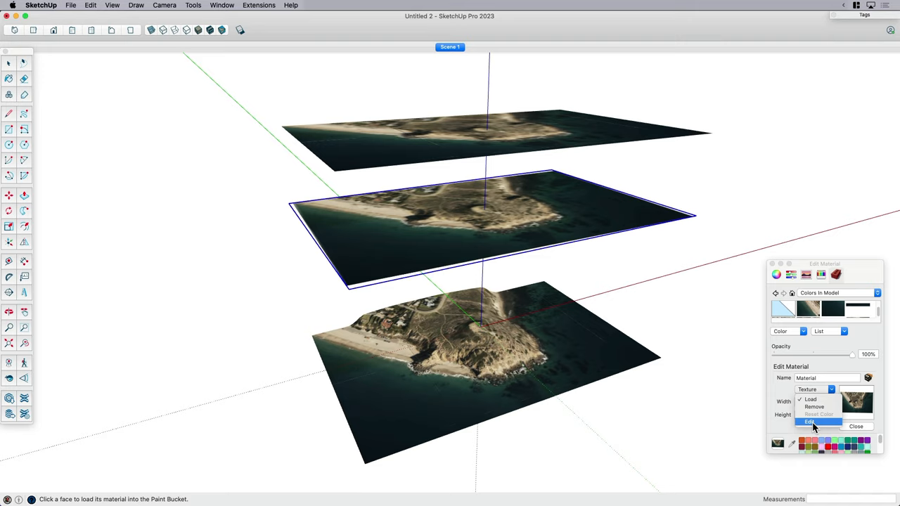
click(811, 421)
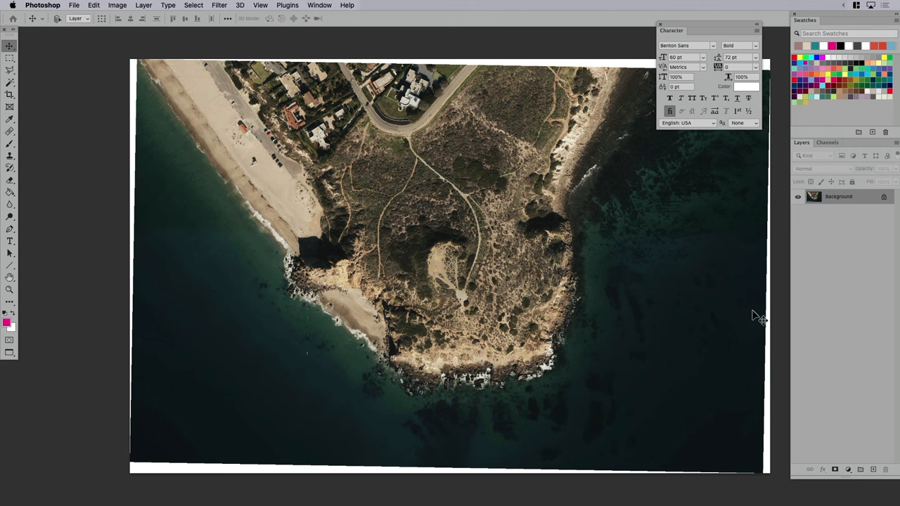
mouse_move(659, 34)
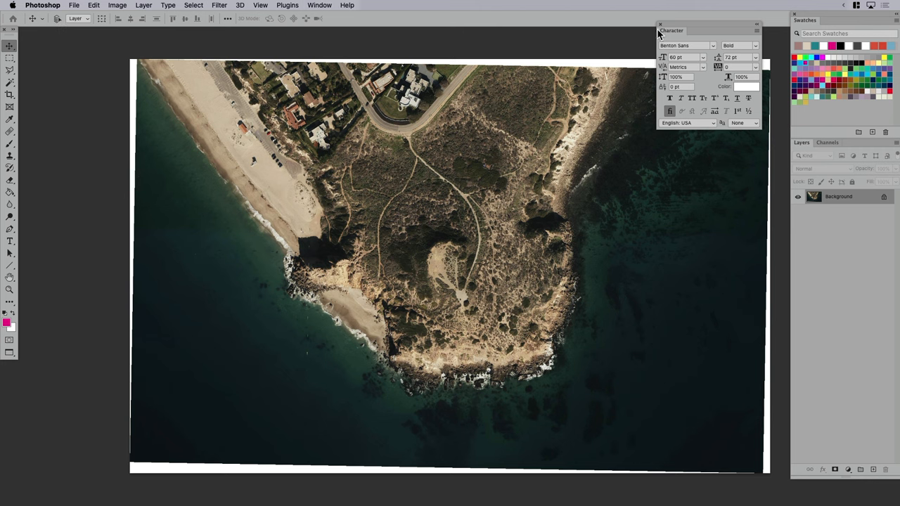
click(661, 25)
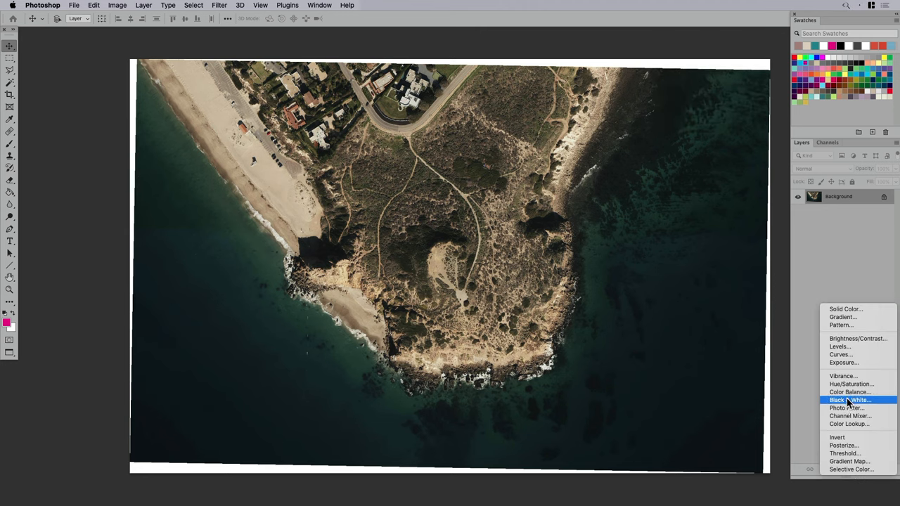
mouse_move(851, 384)
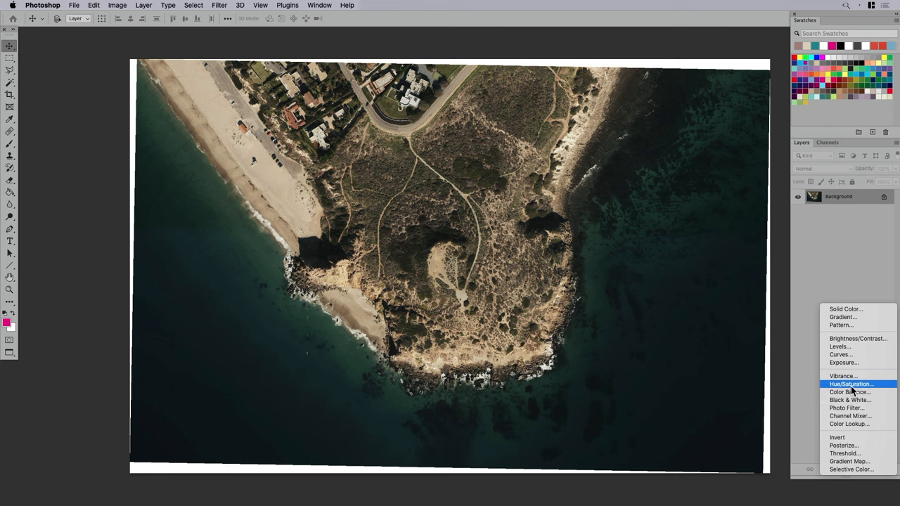
mouse_move(852, 337)
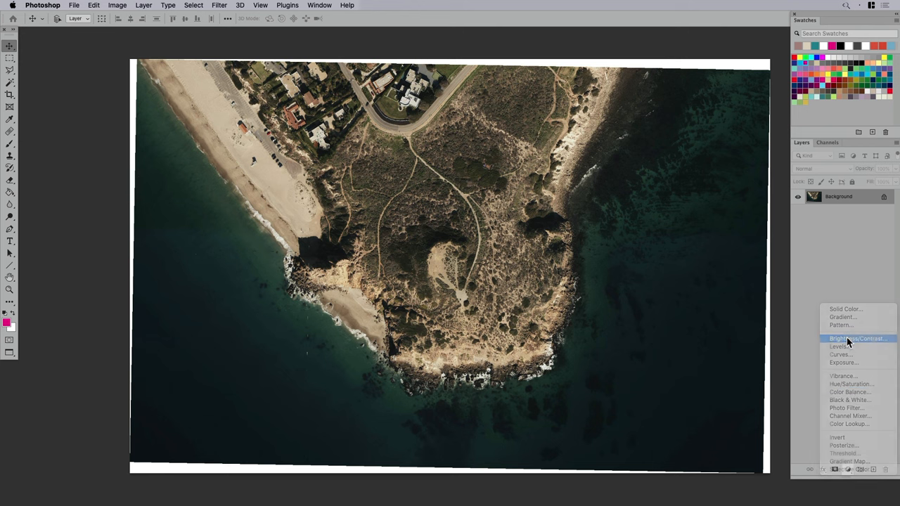
Add Brightness/Contrast and Color Balance adjustment layers and shift the midtone balance sliders.
click(858, 338)
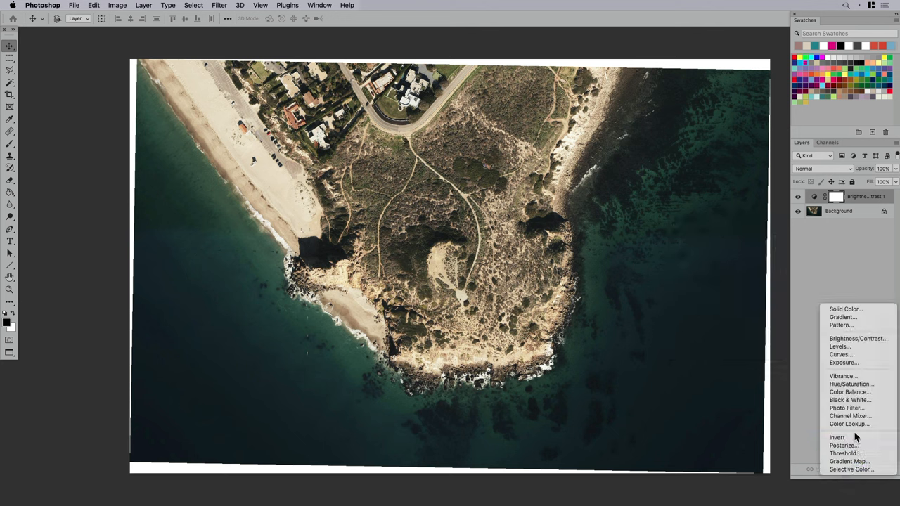
click(851, 391)
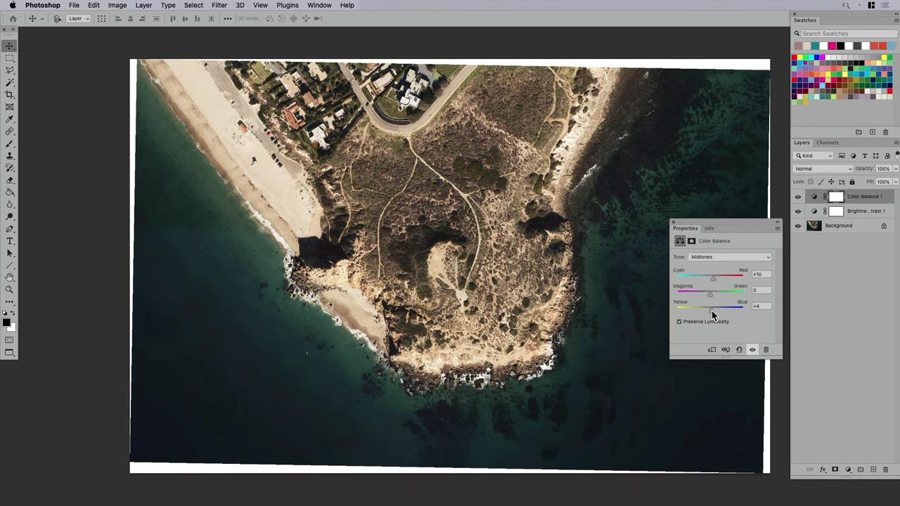
drag(714, 278, 706, 279)
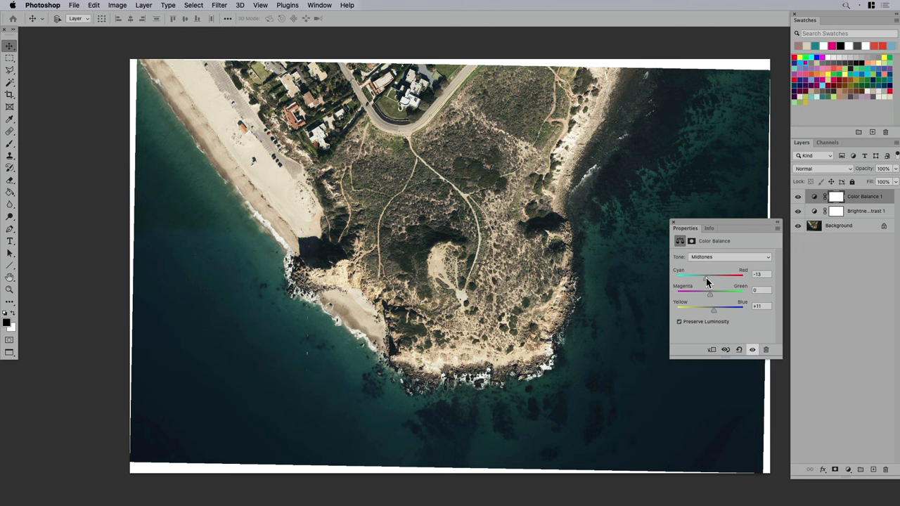
drag(714, 307, 717, 307)
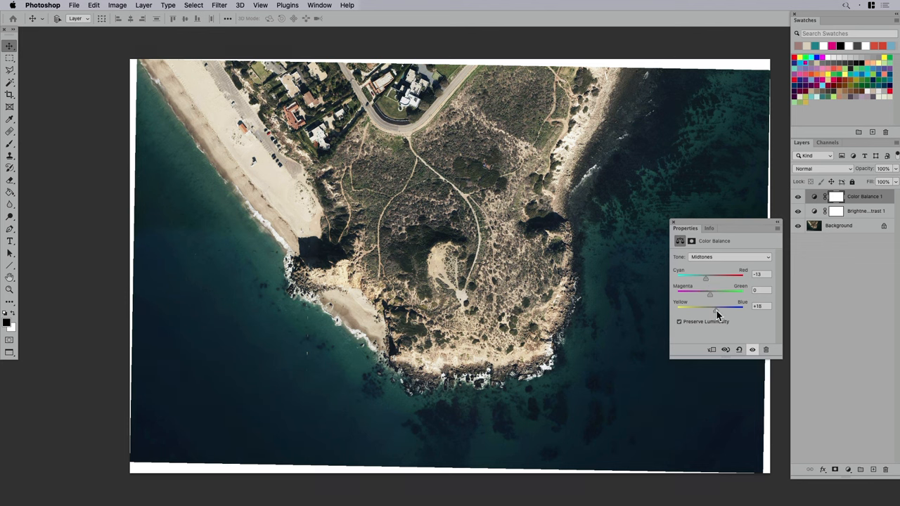
drag(714, 308, 717, 309)
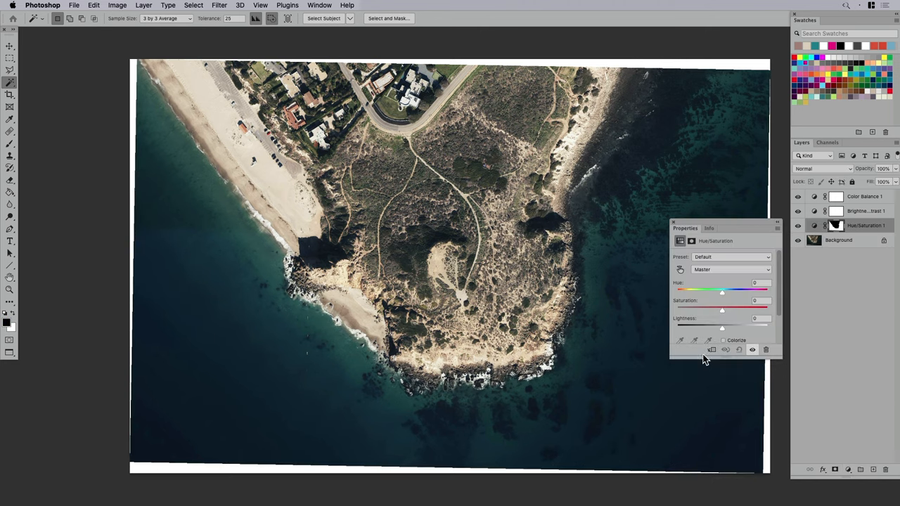
Raise Saturation on the ocean-masked Hue/Saturation layer for a vivid turquoise sea.
drag(723, 328, 726, 328)
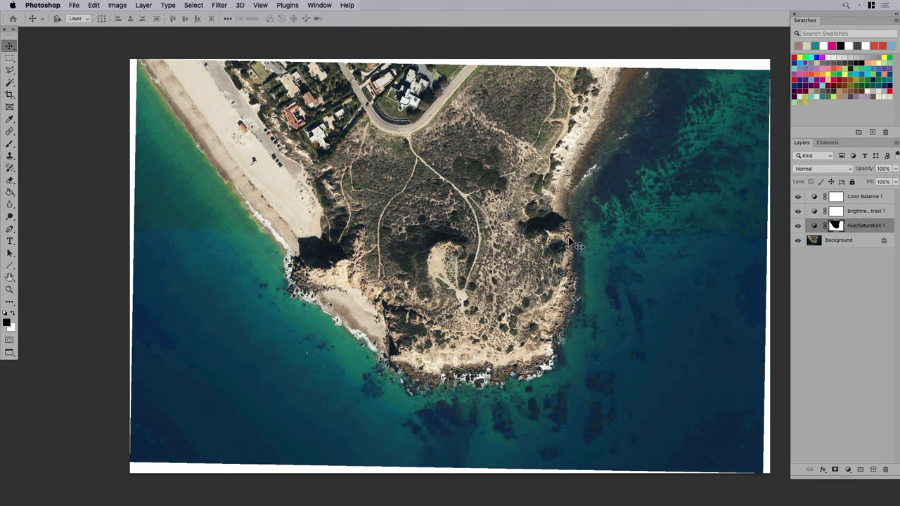
mouse_move(555, 248)
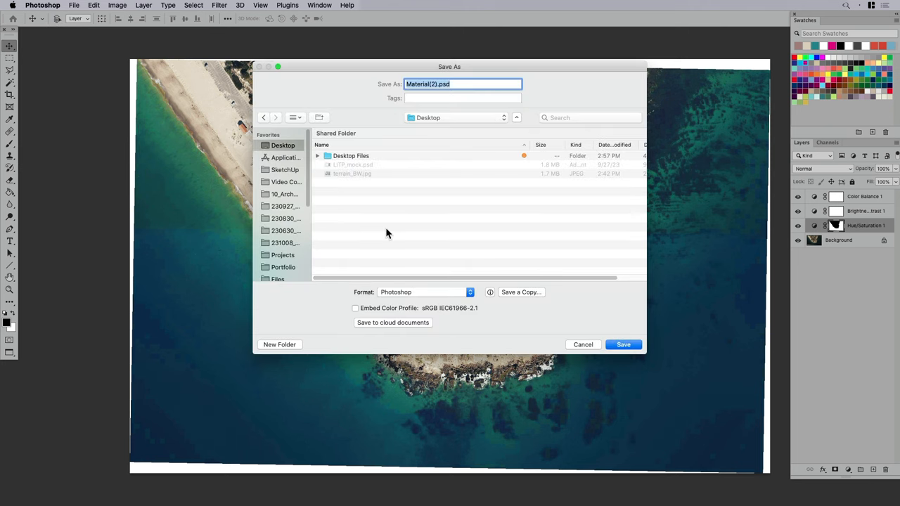
Flatten all adjustment layers into the headland image.
click(621, 344)
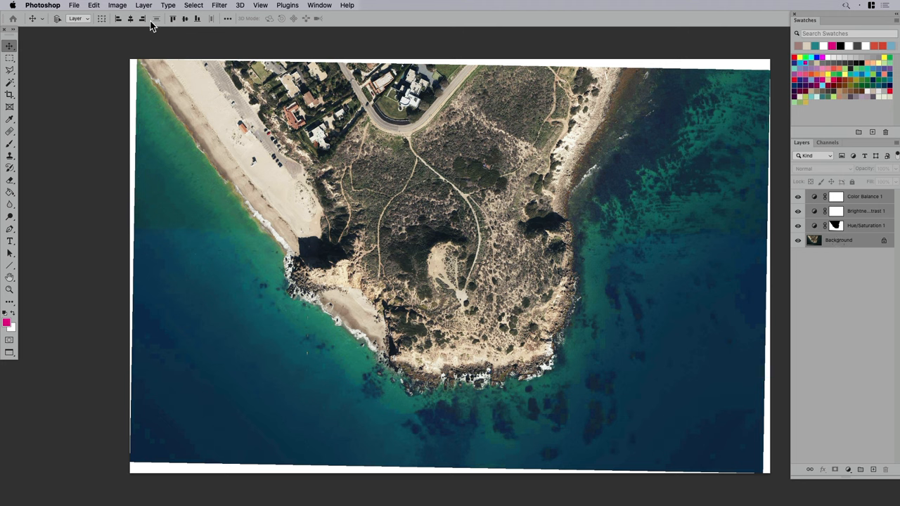
click(144, 6)
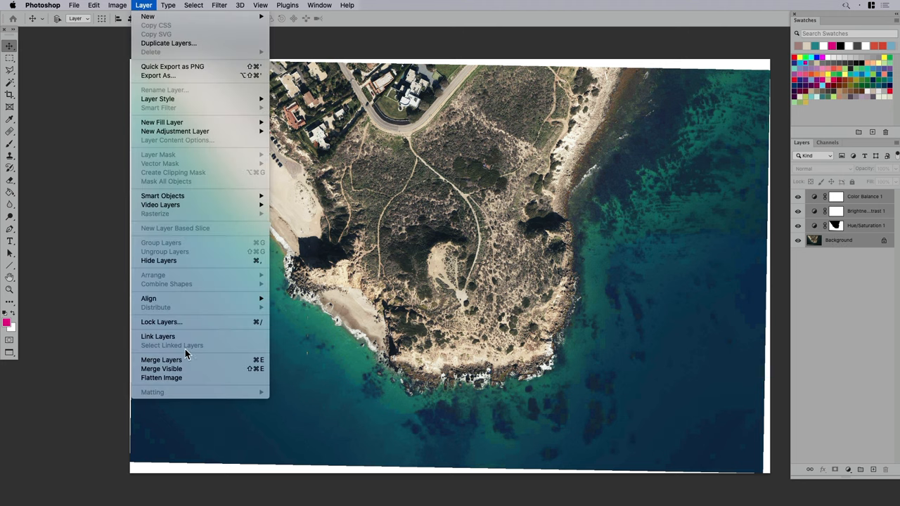
click(160, 377)
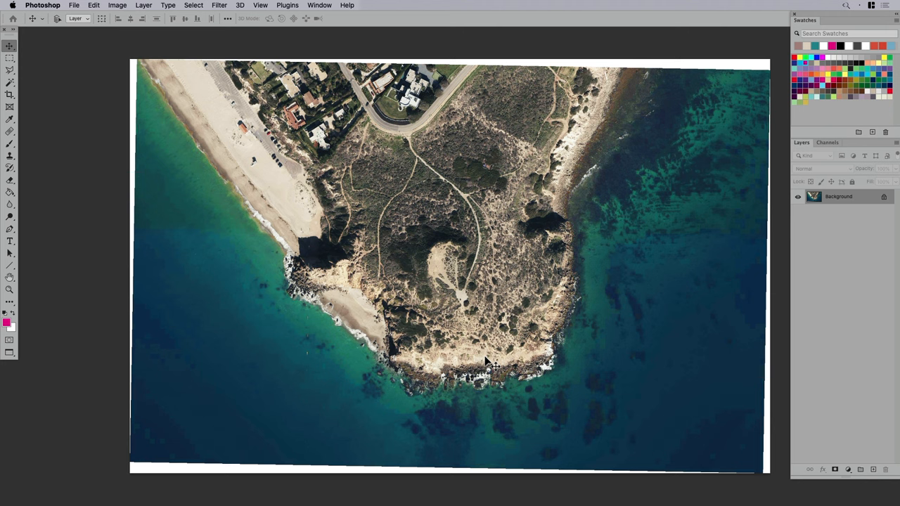
mouse_move(147, 59)
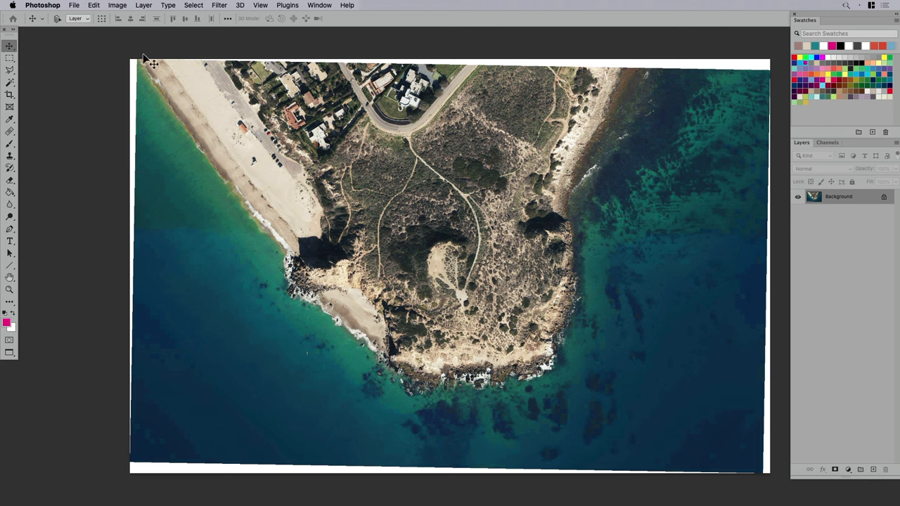
Save the edited image as a JPEG at Quality 12 Maximum.
click(73, 5)
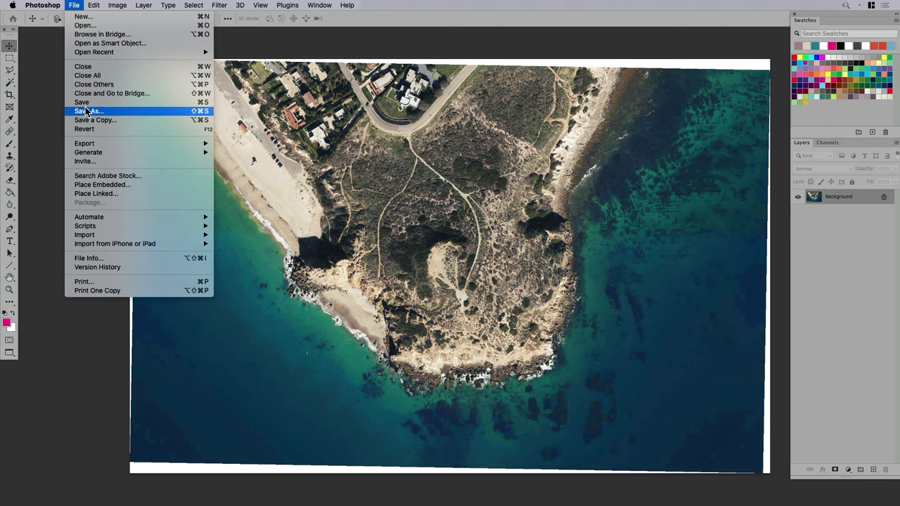
click(90, 111)
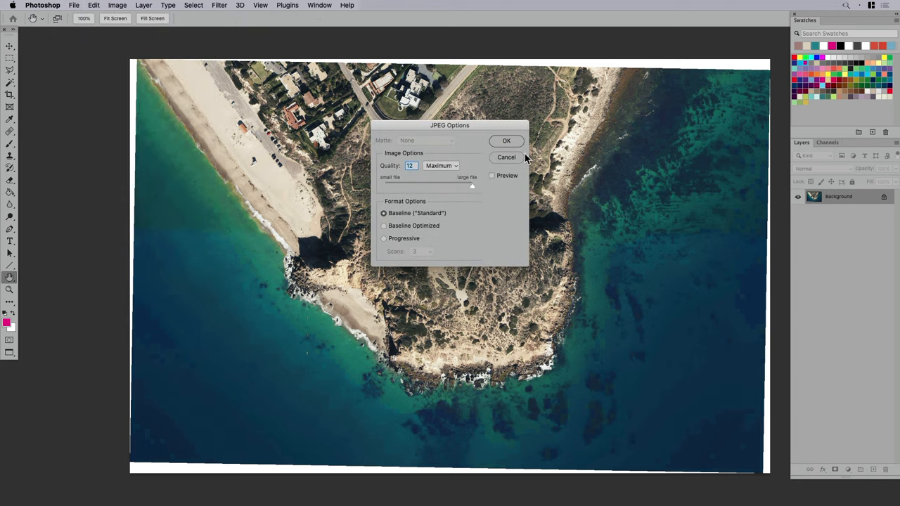
click(506, 141)
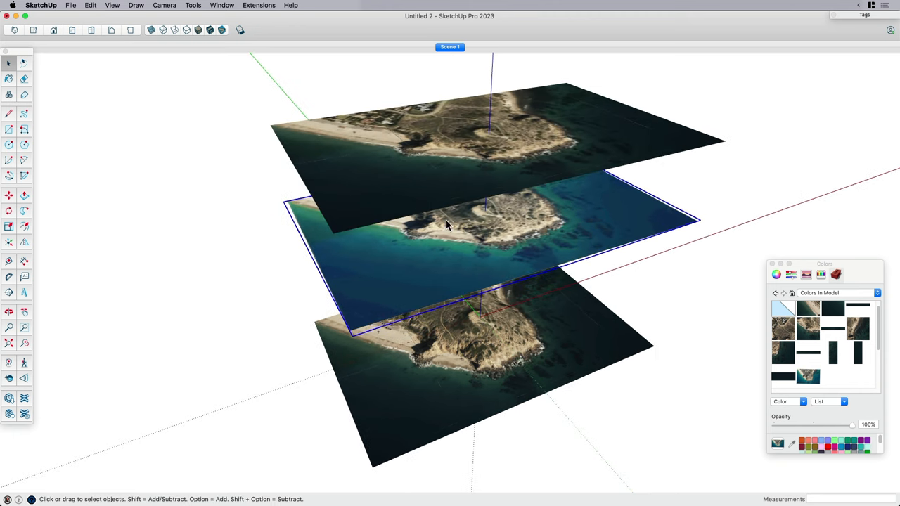
right_click(448, 223)
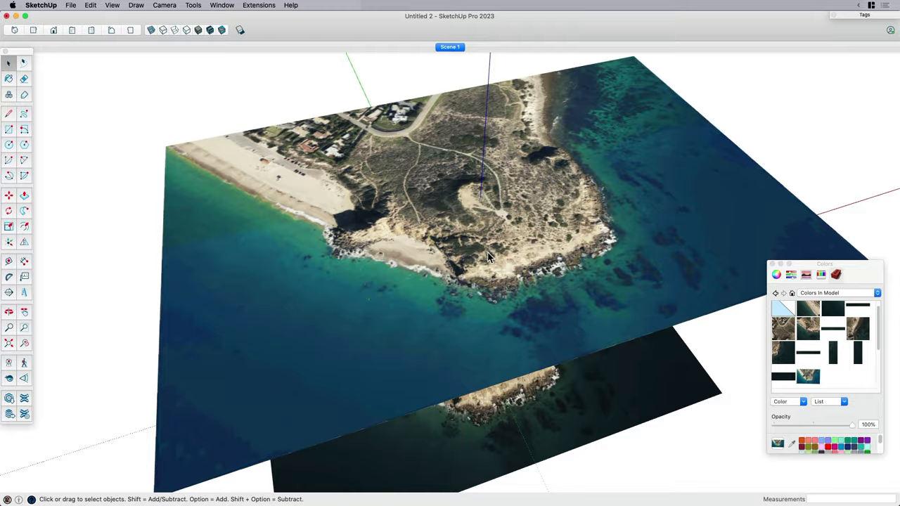
drag(489, 256, 531, 239)
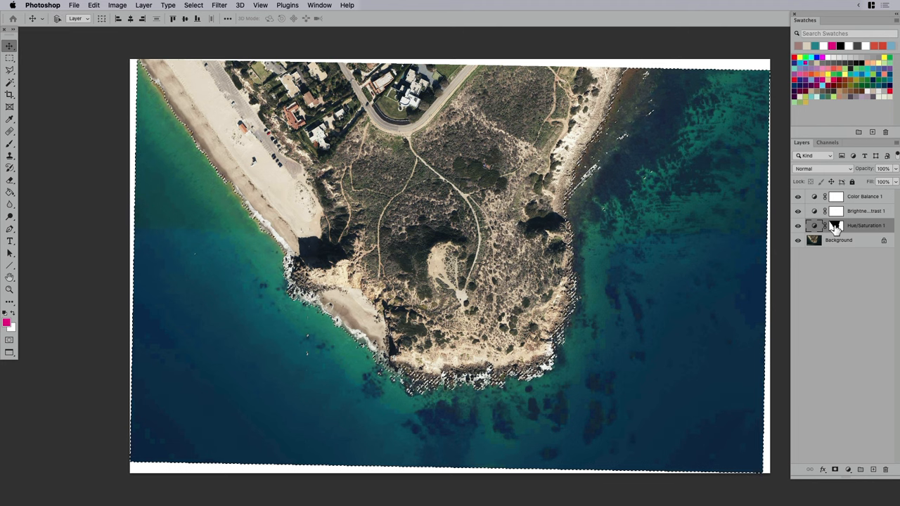
Add a Hue/Saturation adjustment with Saturation -100 so the selected land turns grey.
click(193, 5)
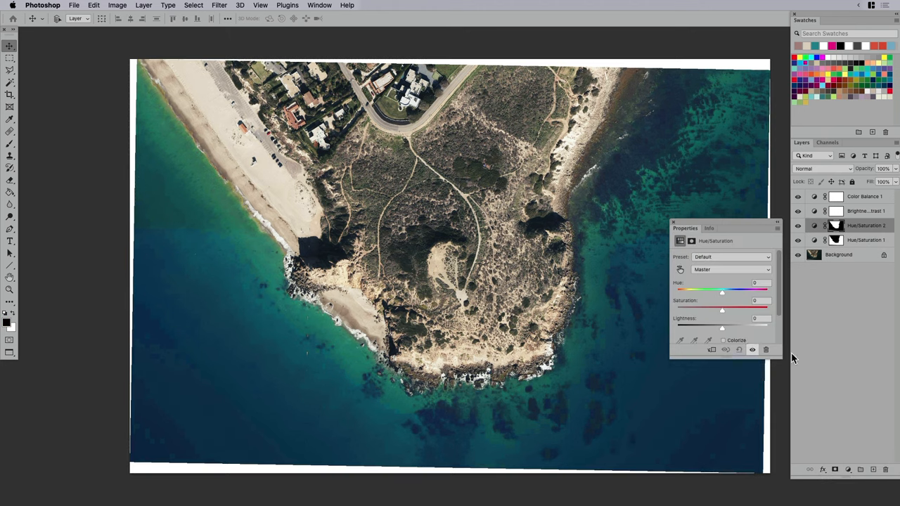
drag(722, 311, 677, 311)
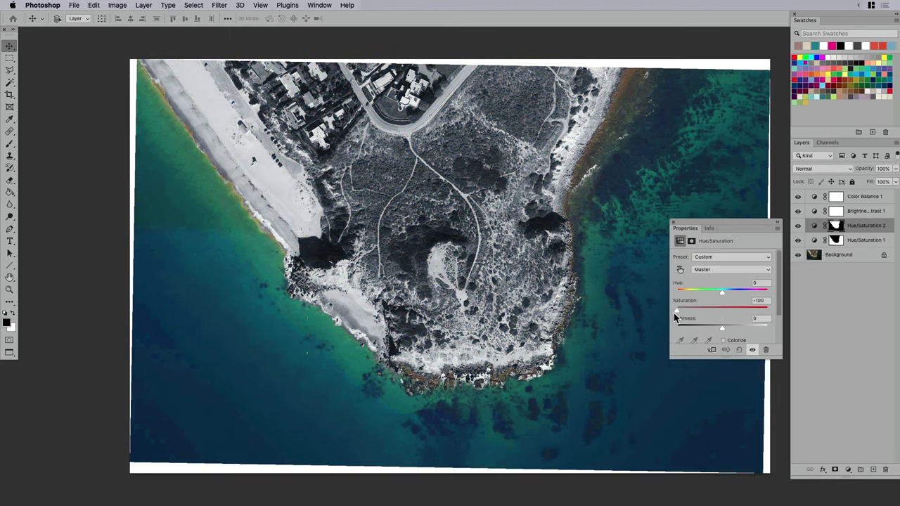
click(673, 222)
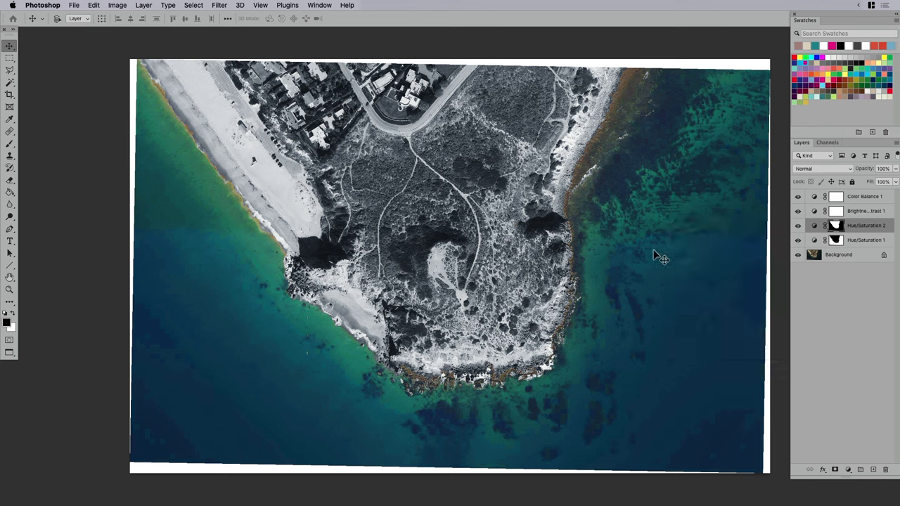
mouse_move(656, 254)
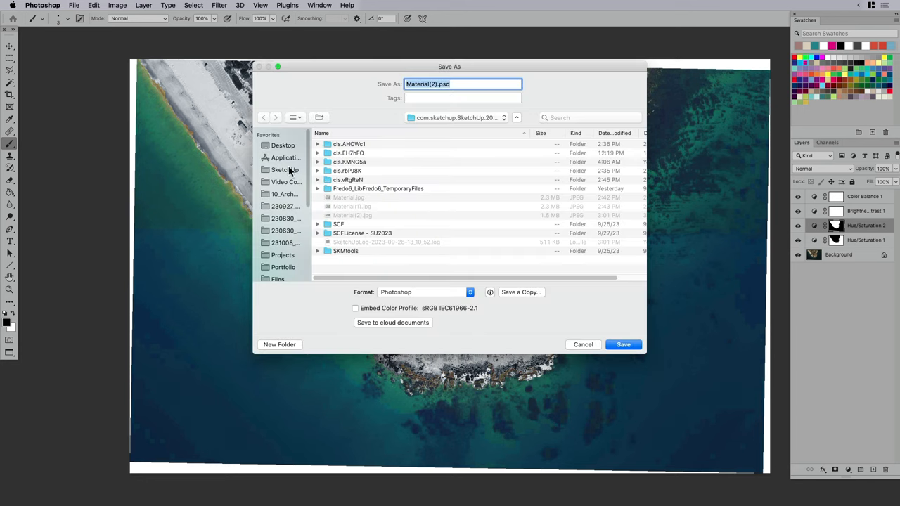
Save a JPEG copy named terrain_BW to the Desktop via Save a Copy.
click(283, 145)
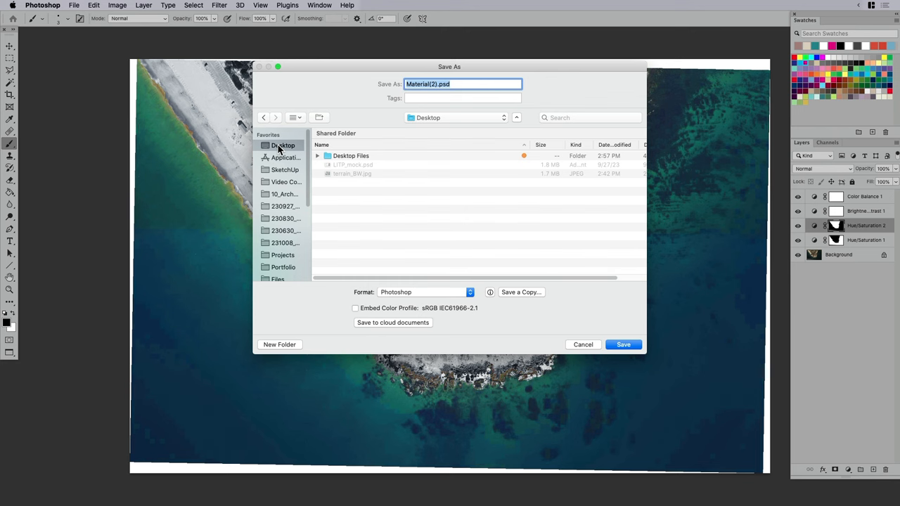
text(terrain_BW.psd)
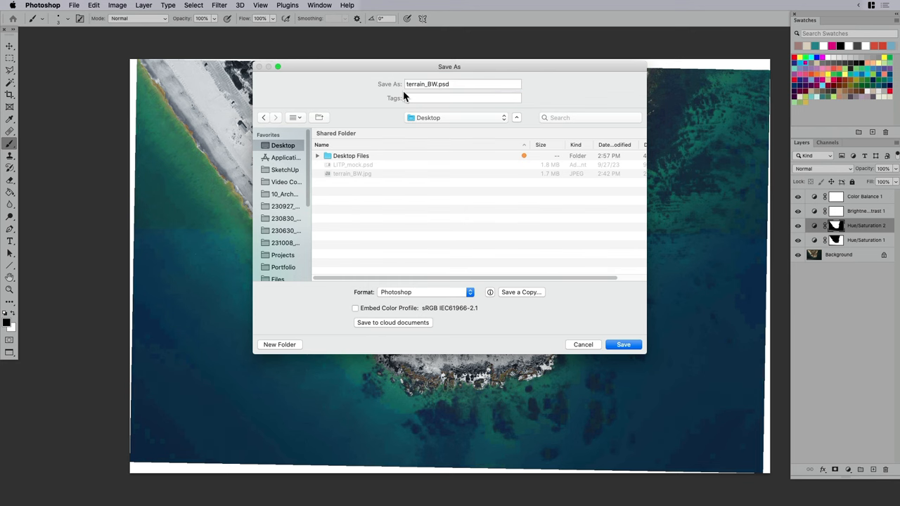
click(520, 291)
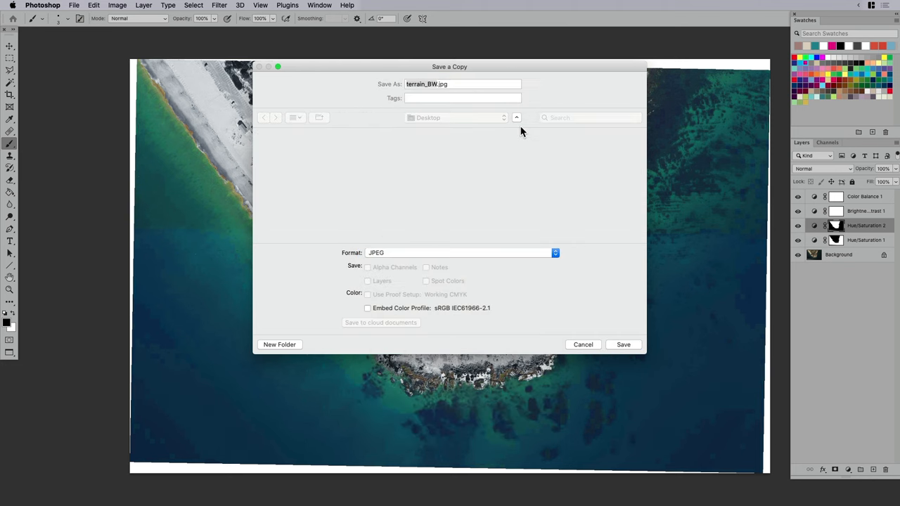
click(582, 345)
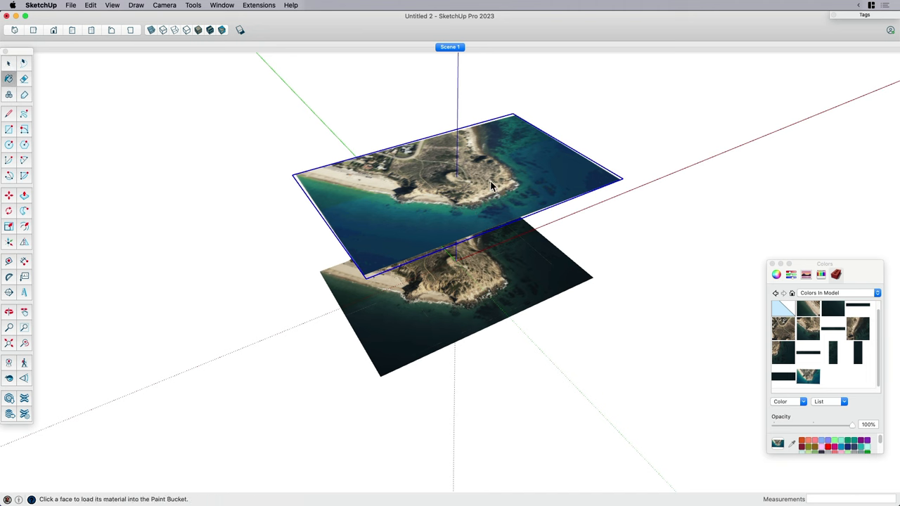
Load terrain_BW.jpg from the Desktop as the sampled upper-plane material's texture.
click(807, 377)
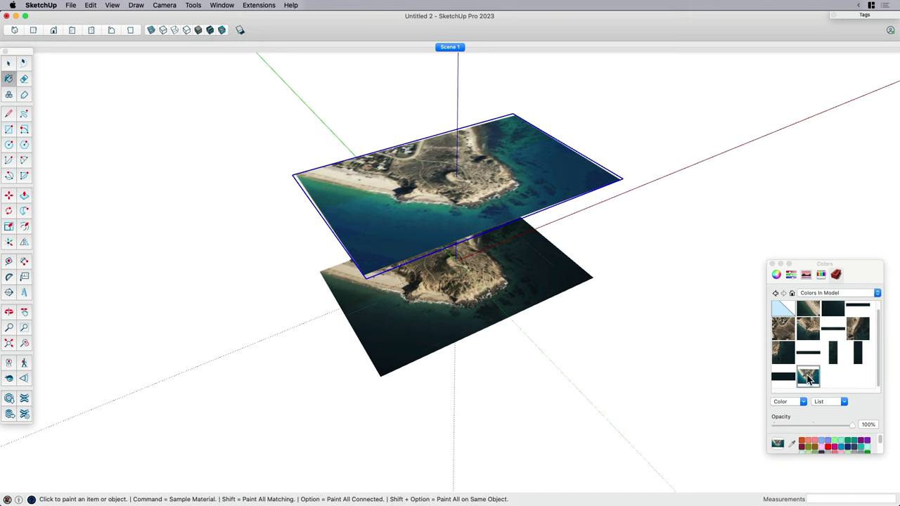
click(816, 390)
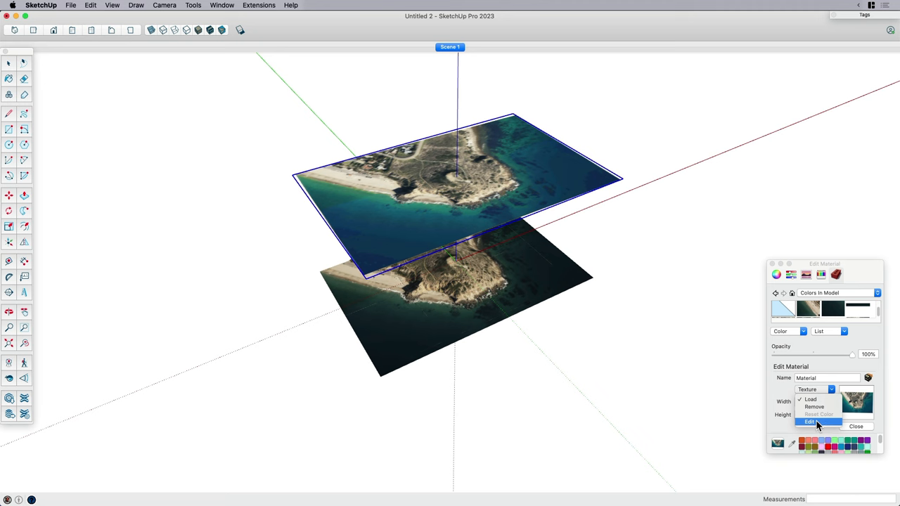
mouse_move(819, 408)
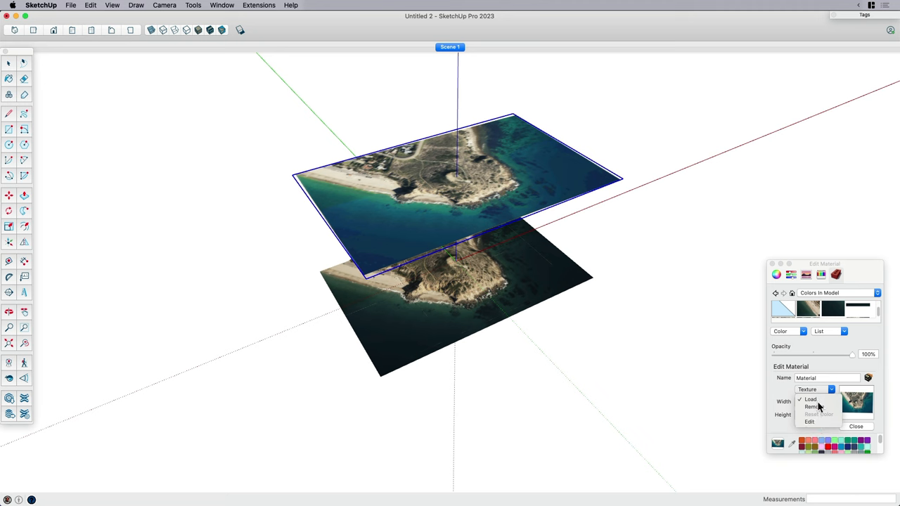
click(810, 399)
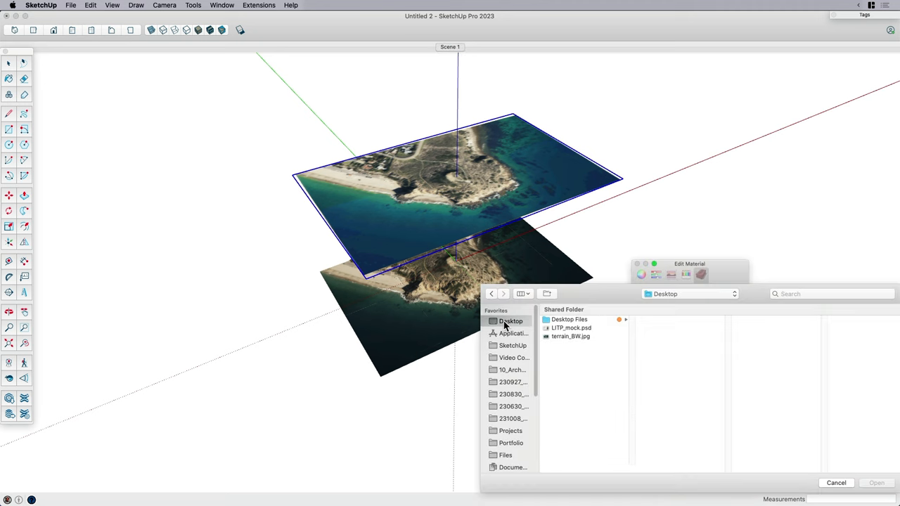
click(571, 337)
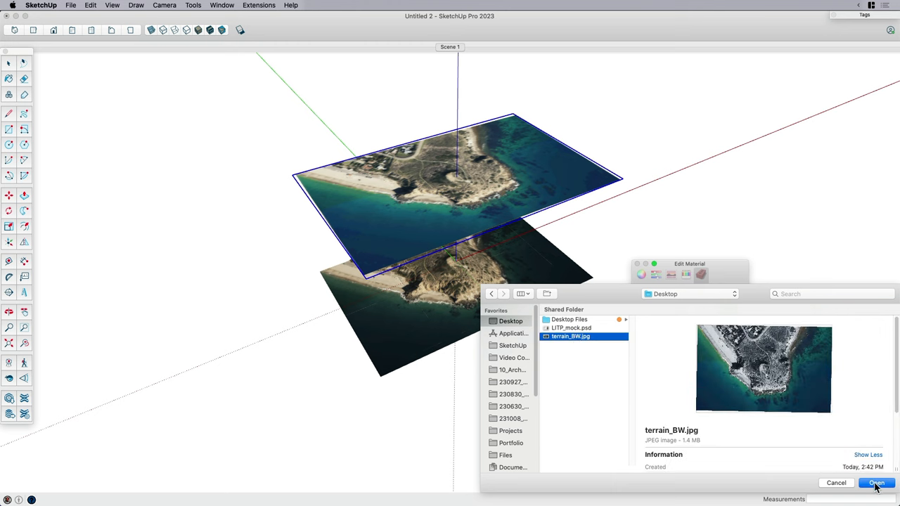
click(876, 484)
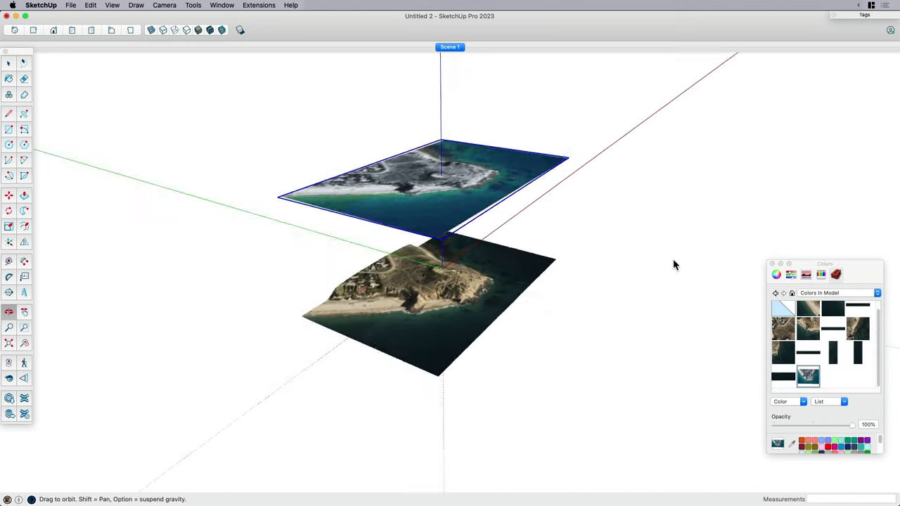
drag(675, 265, 495, 219)
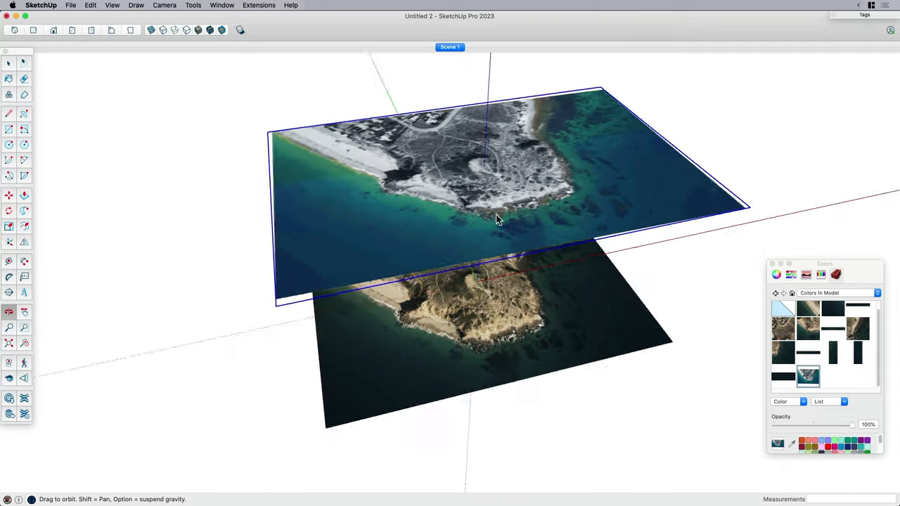
drag(495, 220, 482, 168)
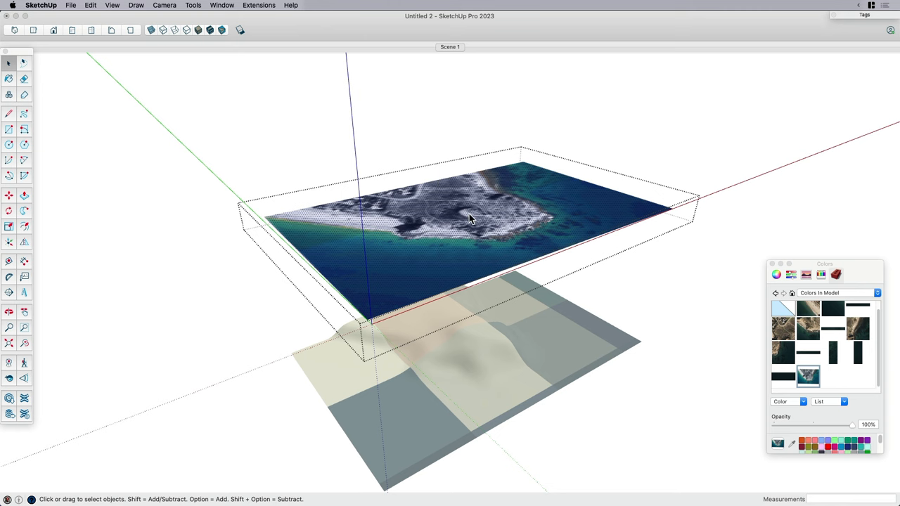
Set the image plane's terrain_BW texture to Projected from its context menu.
right_click(471, 218)
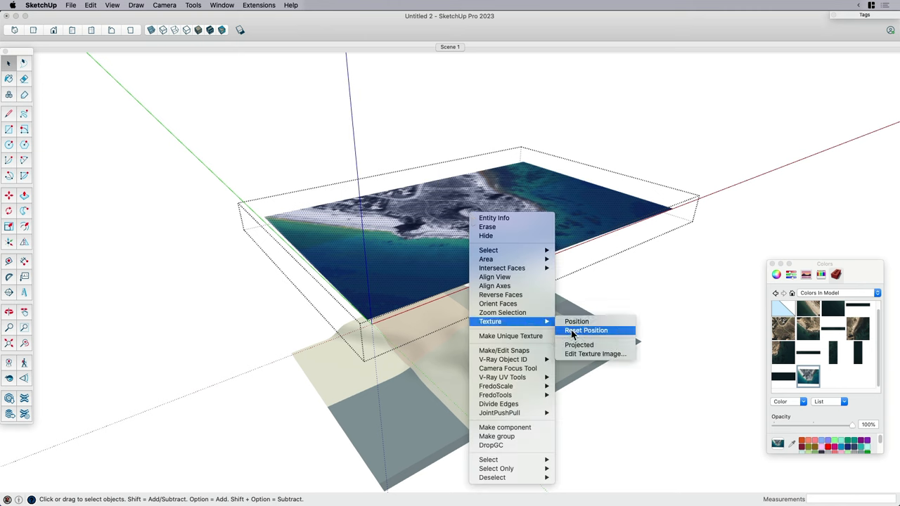
mouse_move(580, 344)
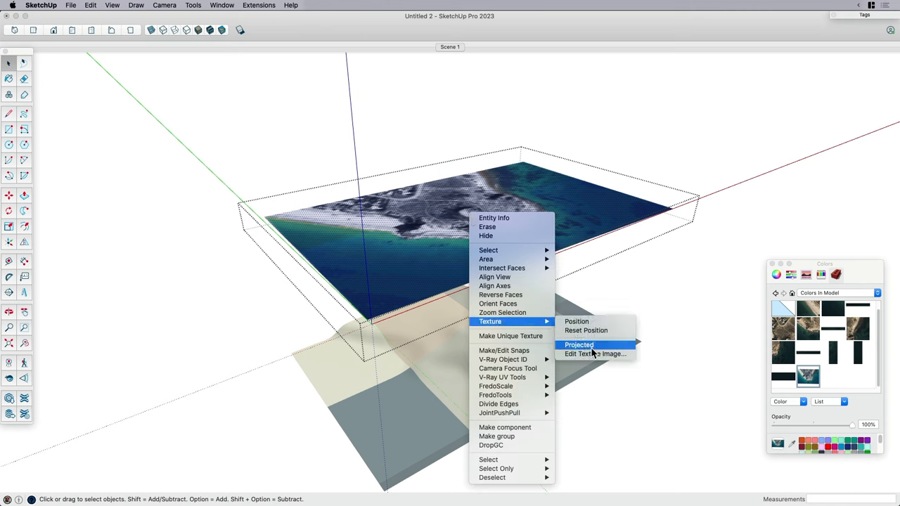
mouse_move(590, 354)
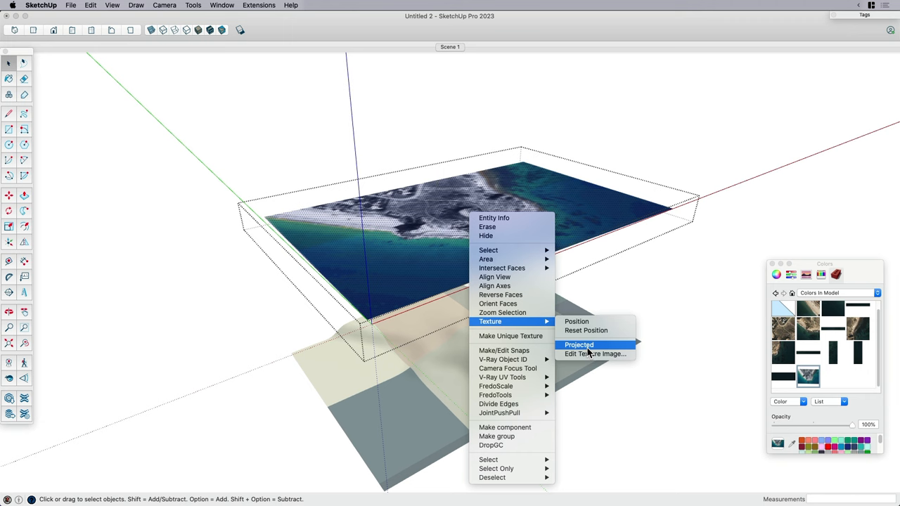
click(580, 345)
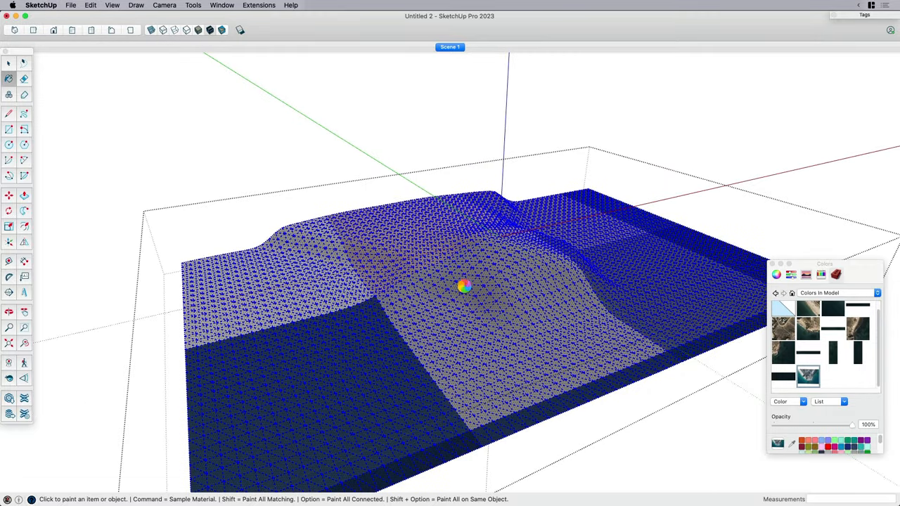
mouse_move(470, 293)
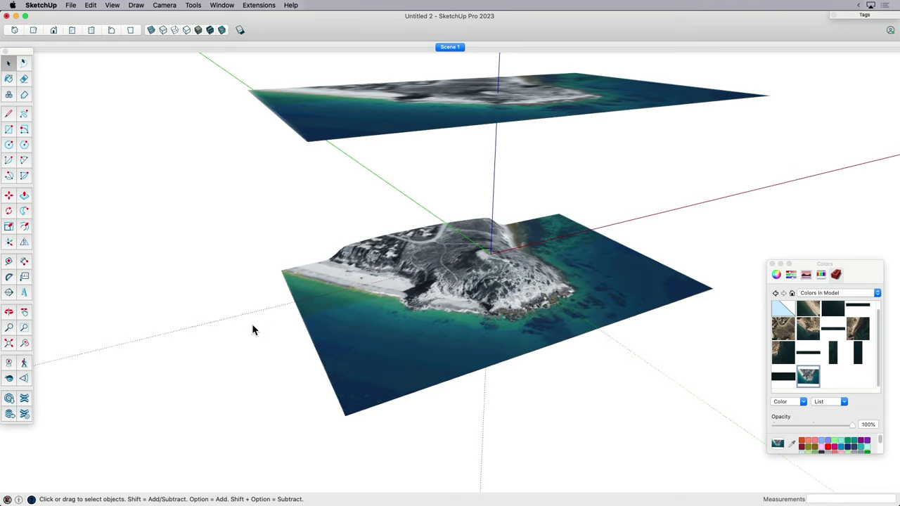
drag(254, 331, 337, 313)
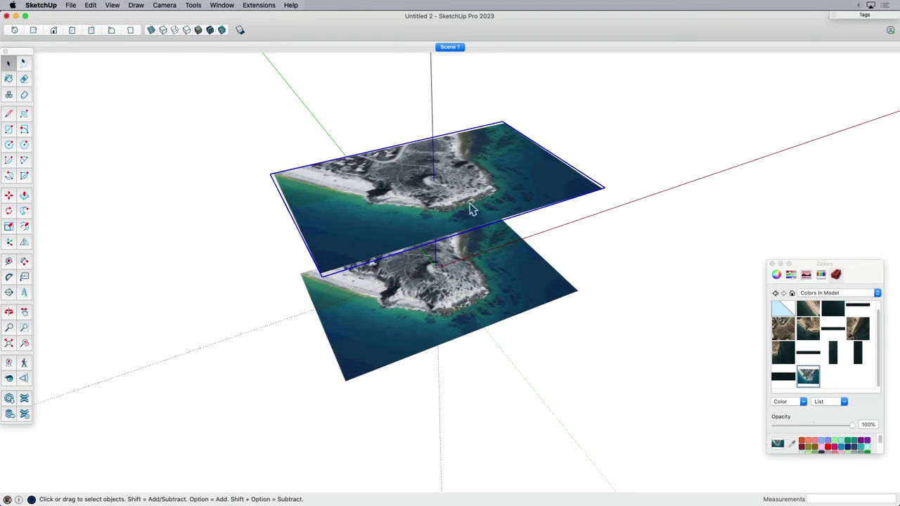
drag(472, 211, 556, 130)
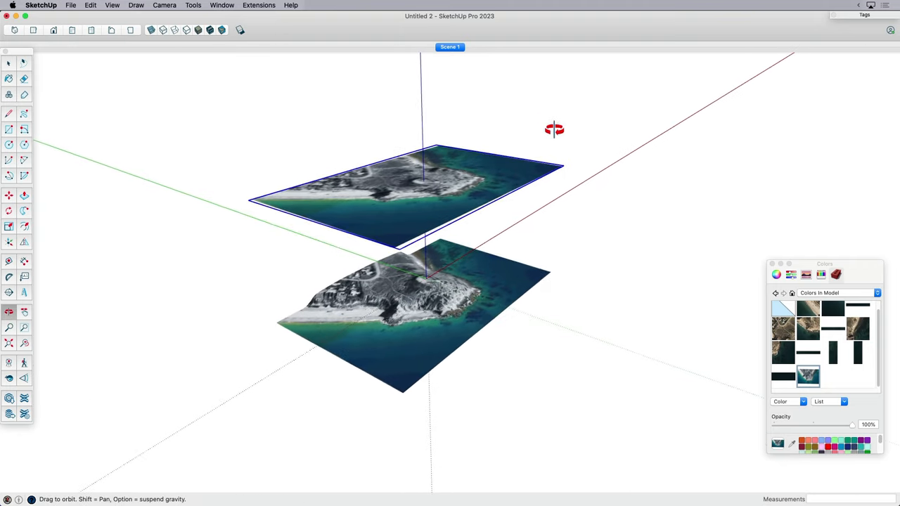
drag(554, 129, 463, 225)
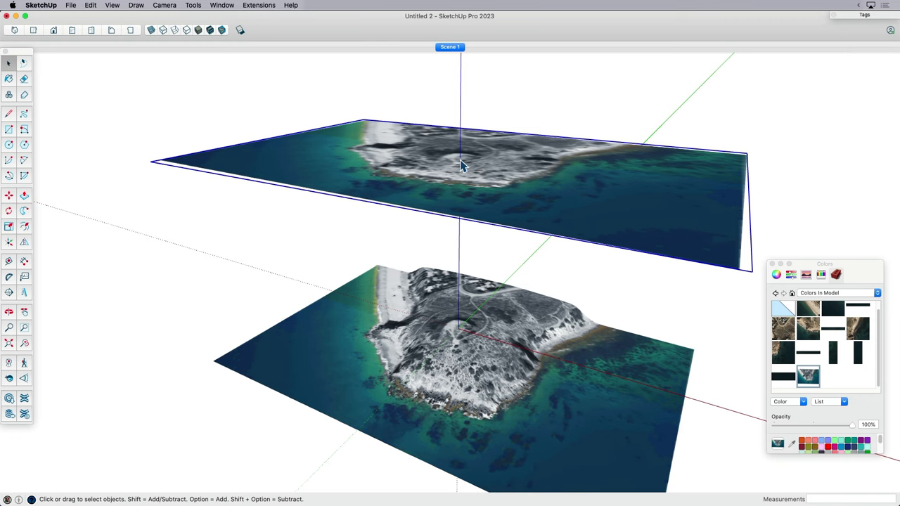
mouse_move(451, 156)
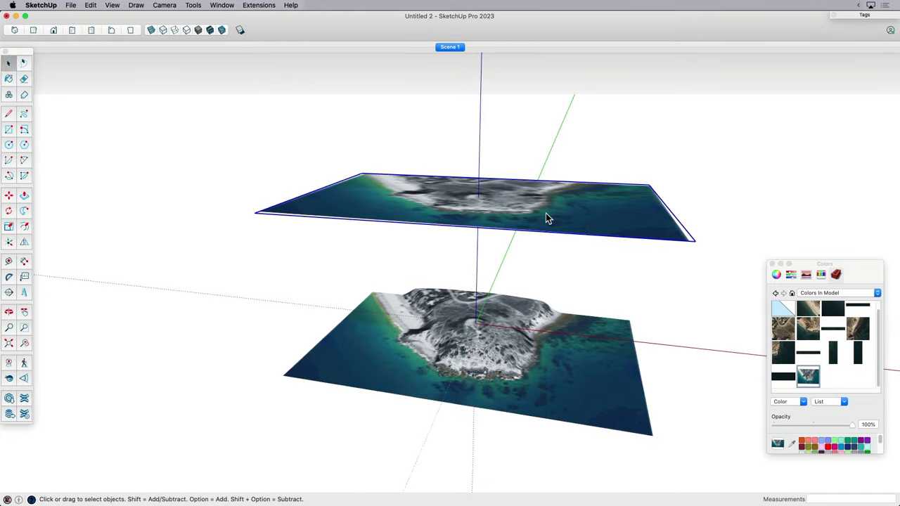
drag(548, 218, 581, 307)
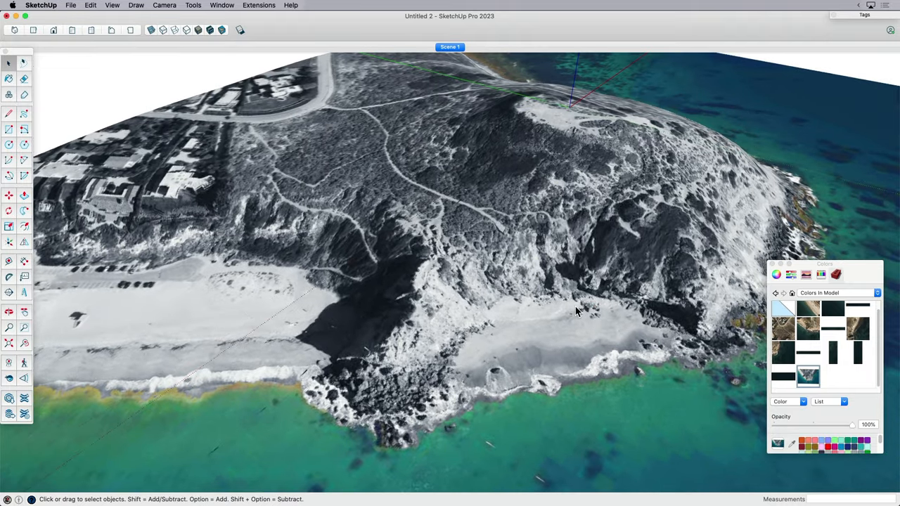
mouse_move(500, 287)
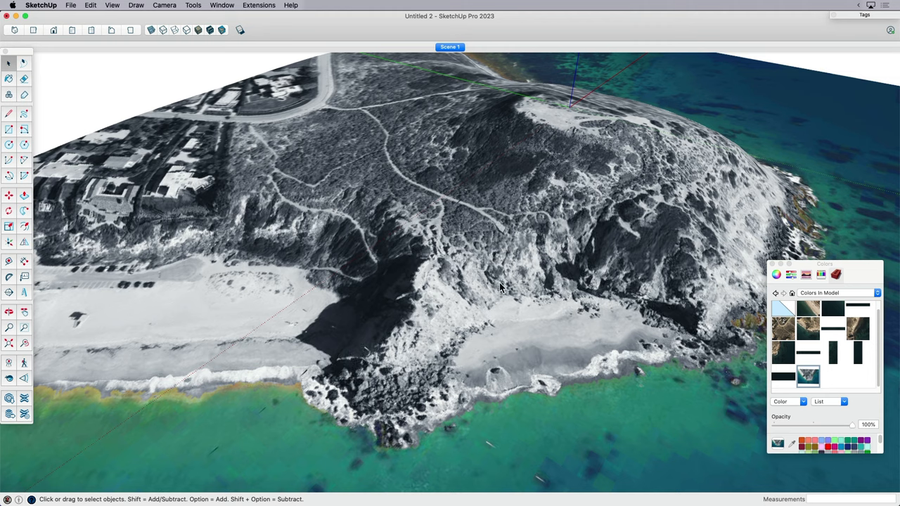